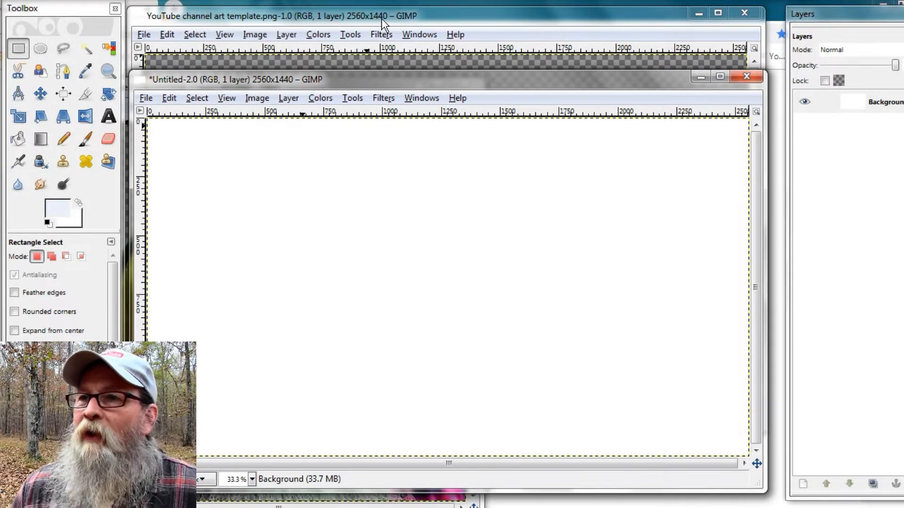
Copy the YouTube channel art template's guide layout to the clipboard
left_click(283, 16)
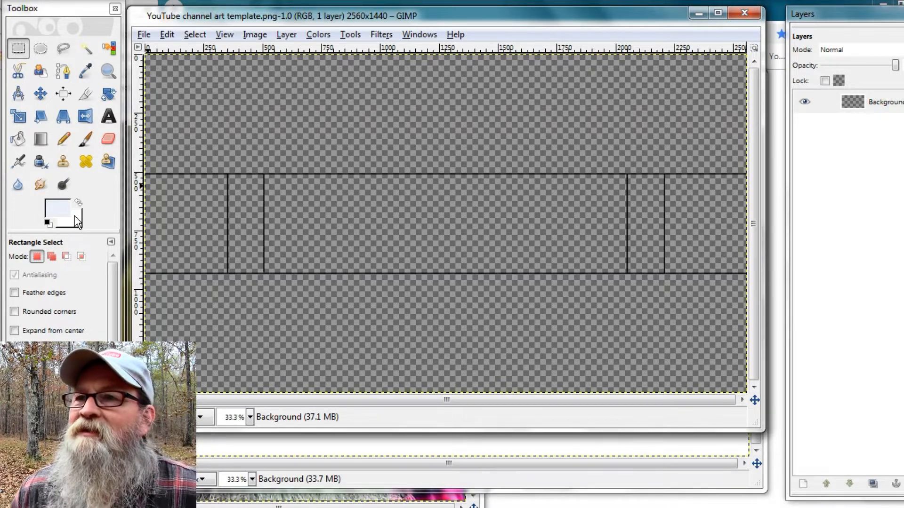
left_click(167, 34)
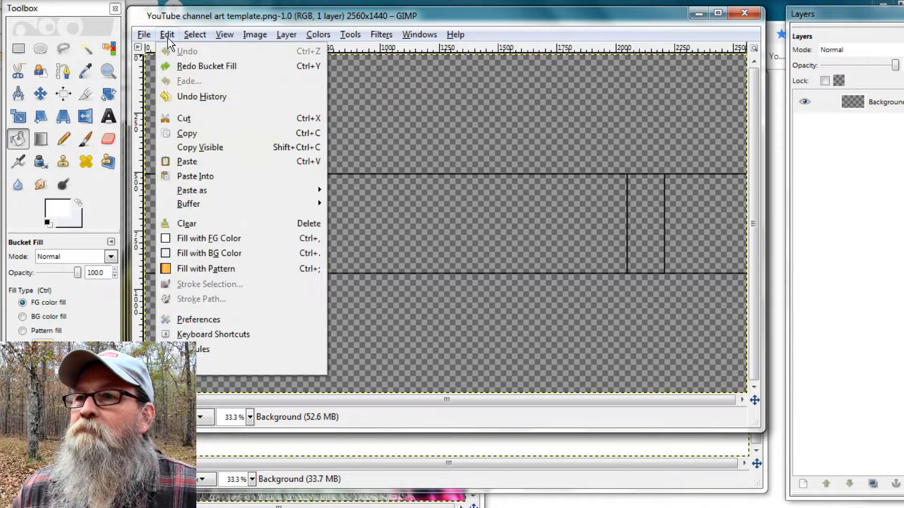
left_click(187, 133)
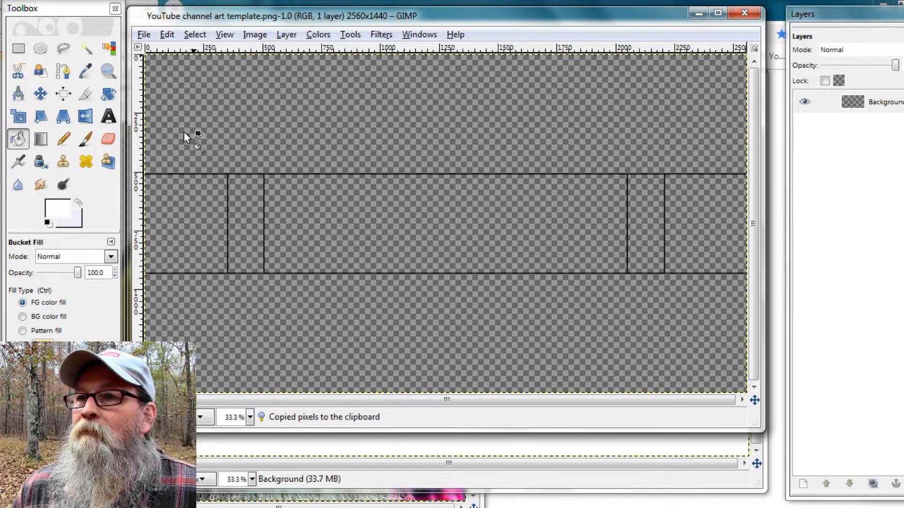
mouse_move(444, 458)
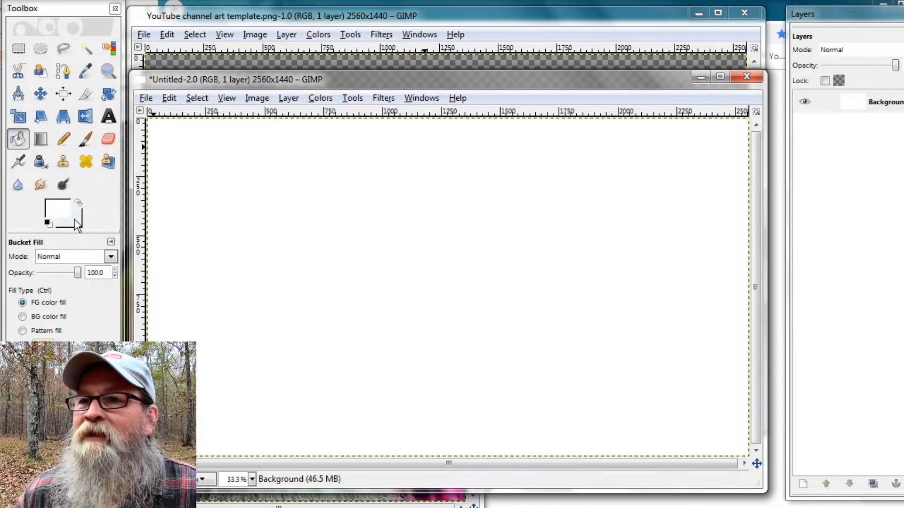
Set the background colour to pale blue-grey ecf0fa and fill the blank canvas with it
left_click(47, 224)
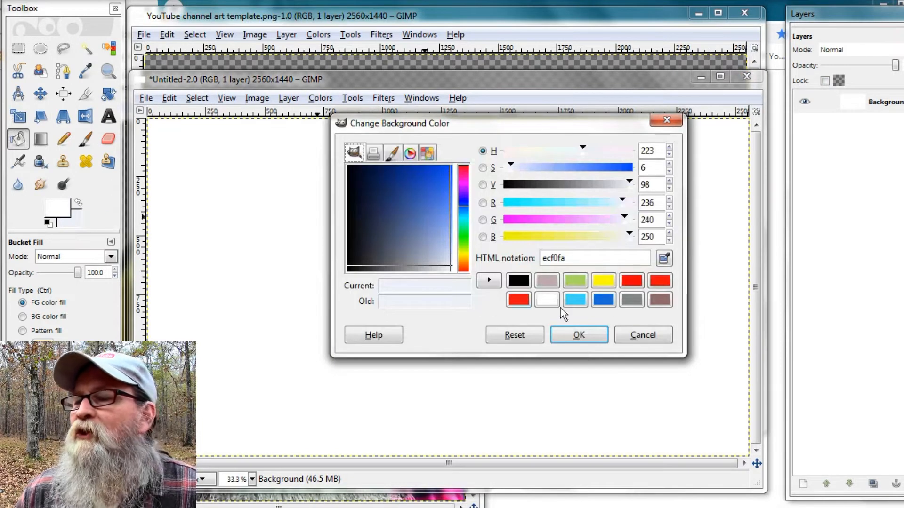
left_click(578, 334)
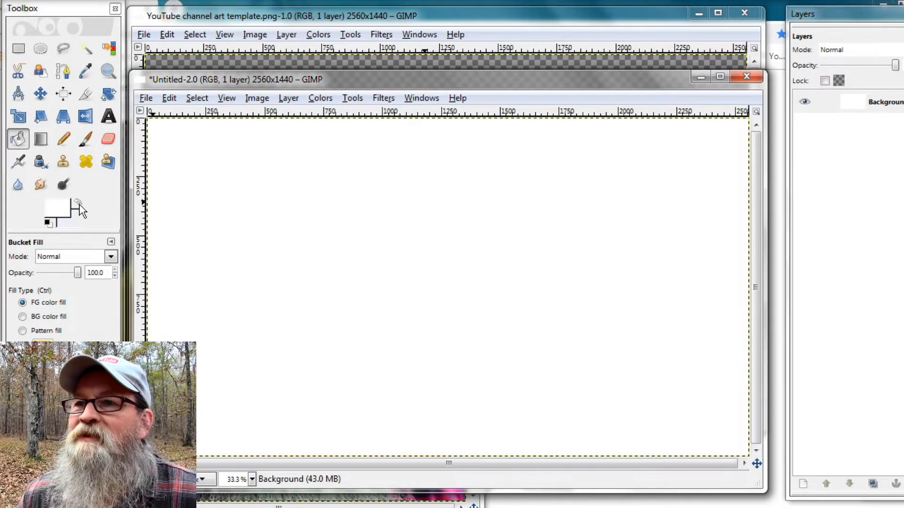
left_click(49, 224)
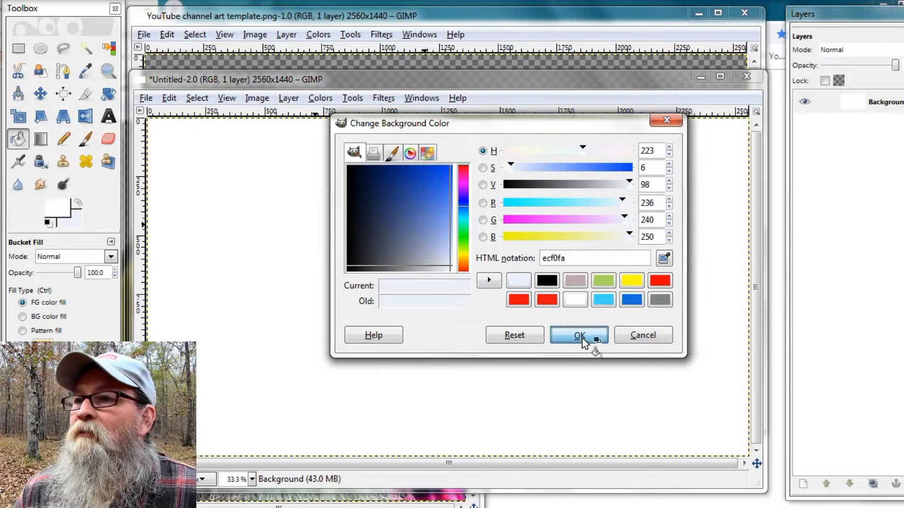
left_click(578, 336)
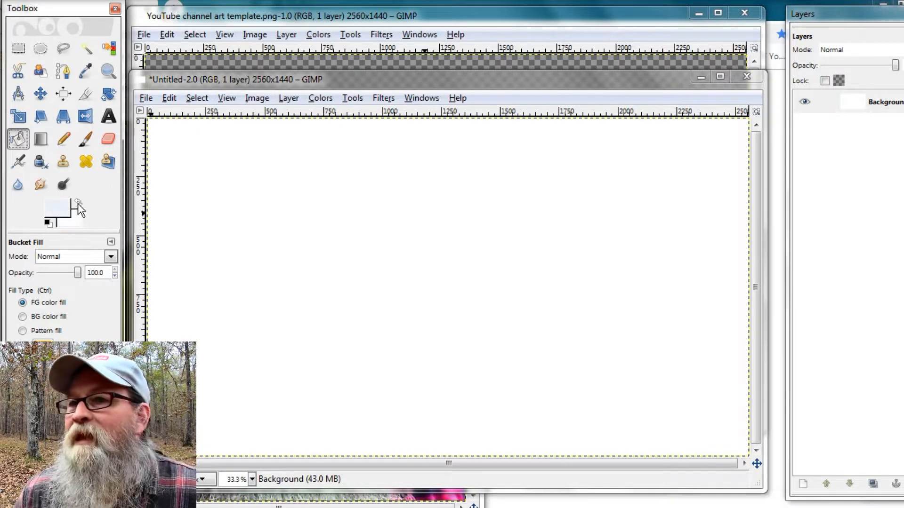
left_click(351, 231)
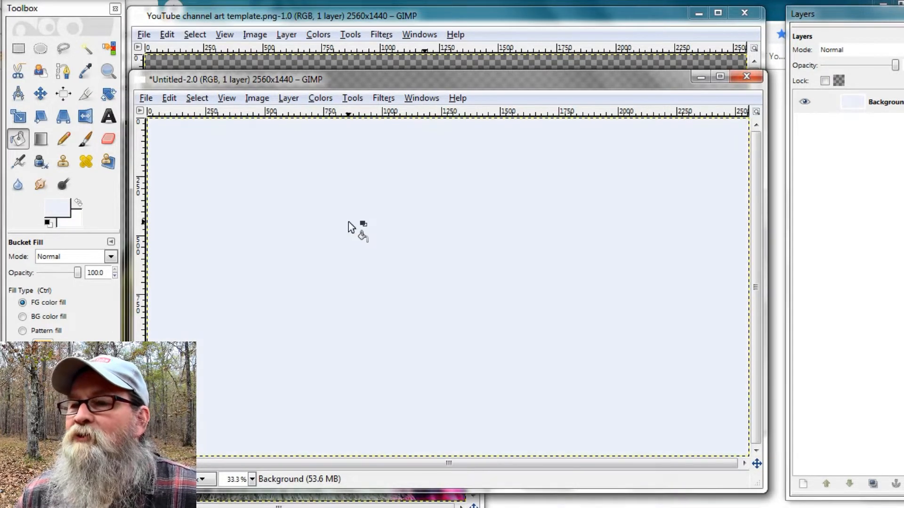
mouse_move(438, 283)
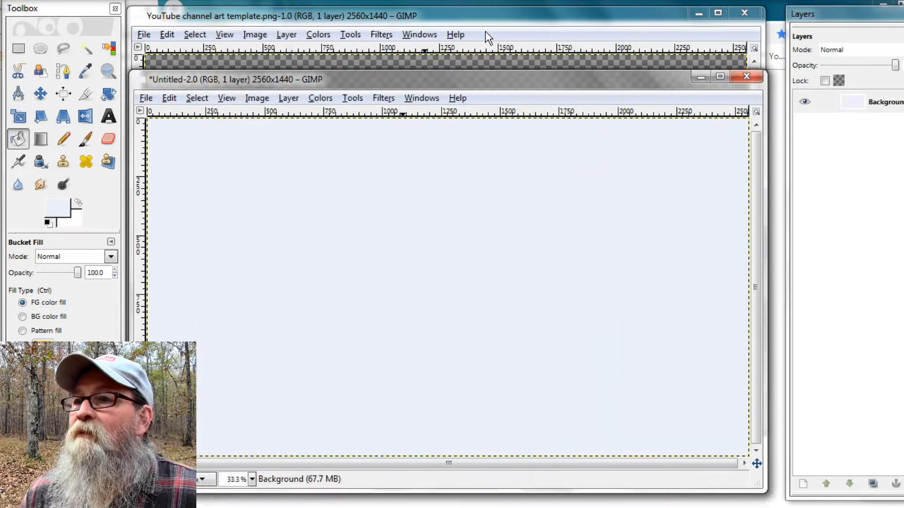
Paste the cut-out portrait into the banner and flip it horizontally
left_click(169, 98)
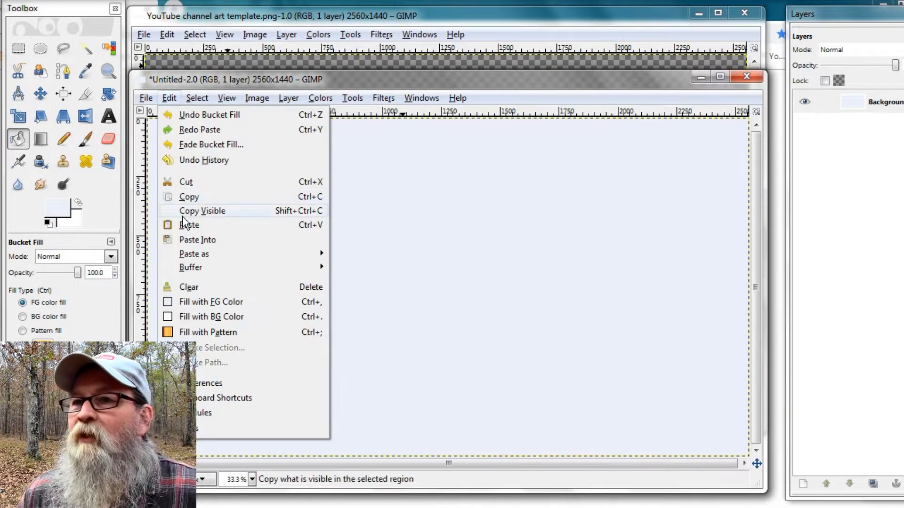
left_click(190, 225)
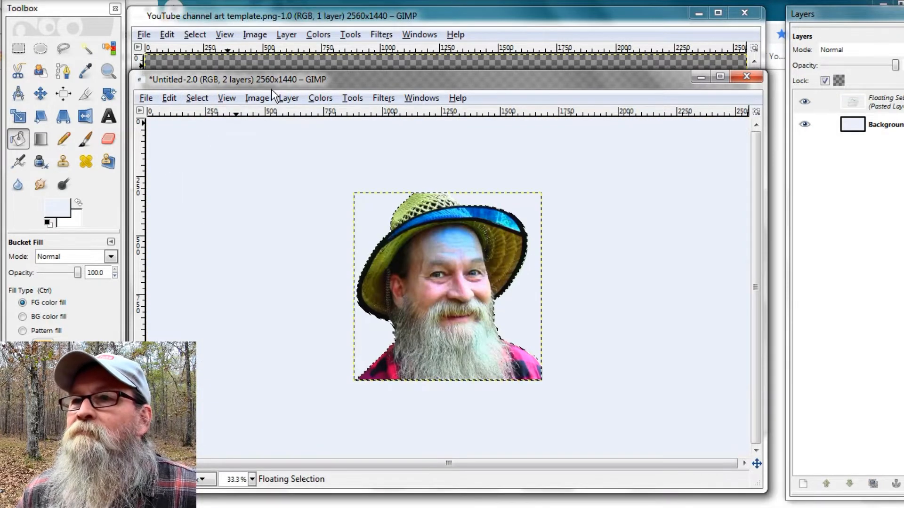
left_click(288, 97)
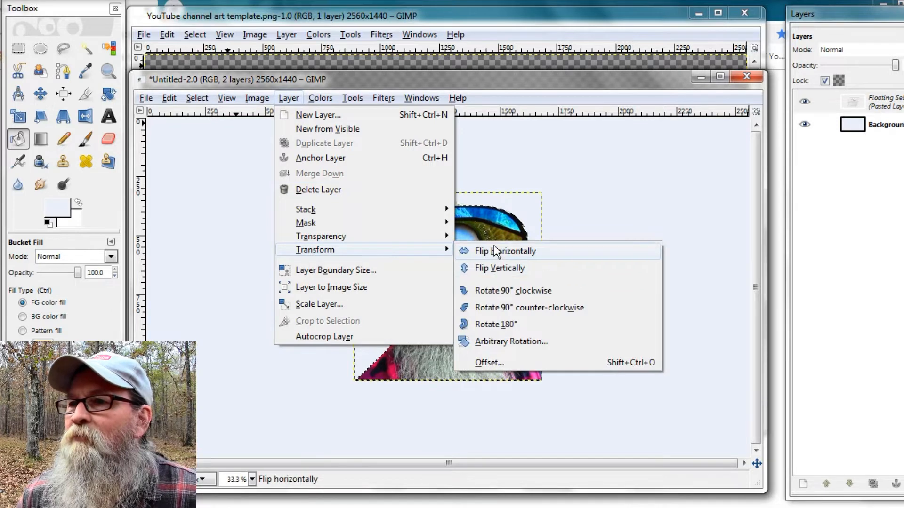
left_click(506, 251)
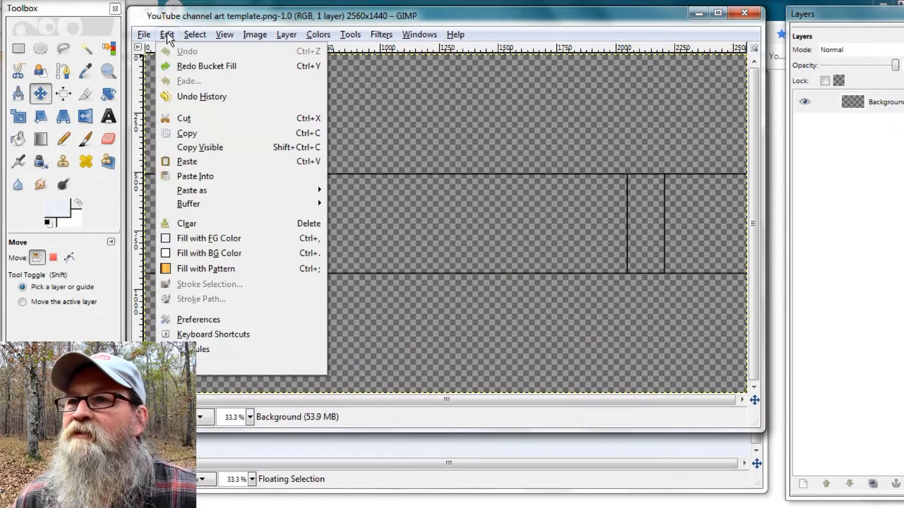
Paste the template guide lines over the banner
left_click(187, 133)
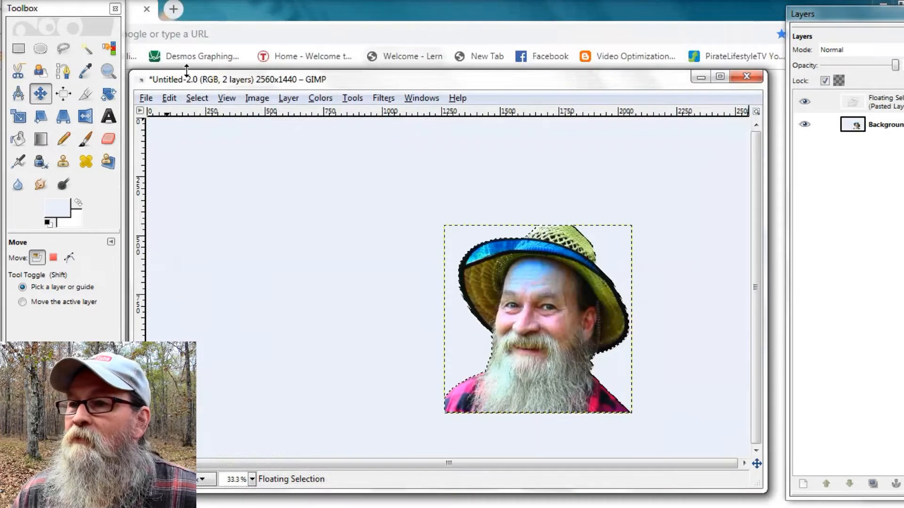
left_click(169, 98)
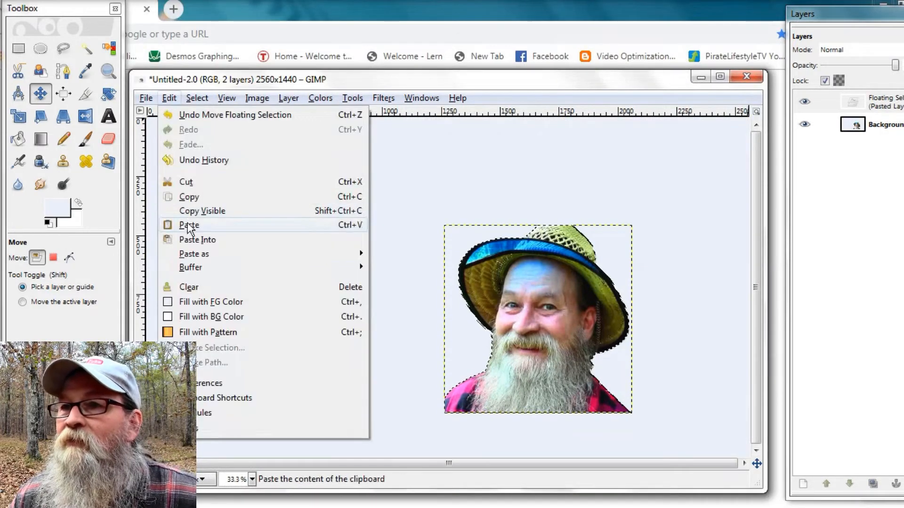
left_click(189, 225)
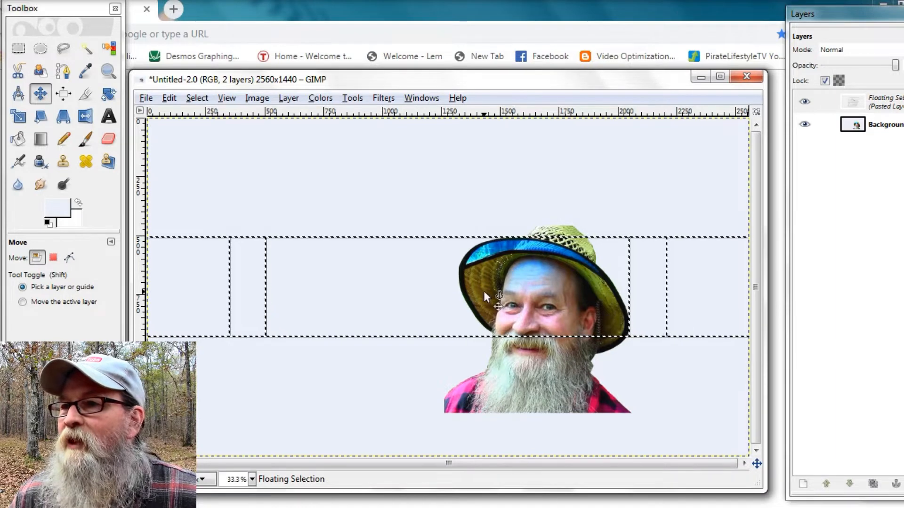
left_click(169, 98)
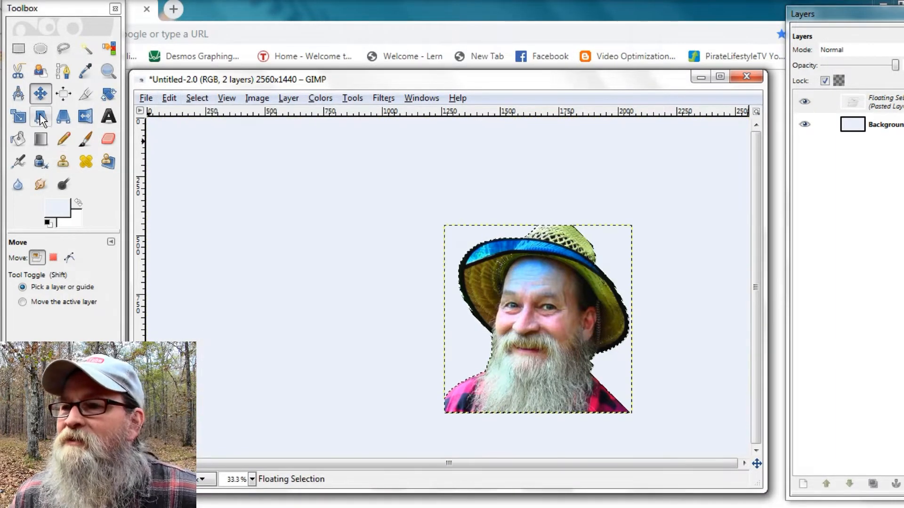
Scale the portrait to 443×443 pixels and shift it right into the middle strip
left_click(18, 118)
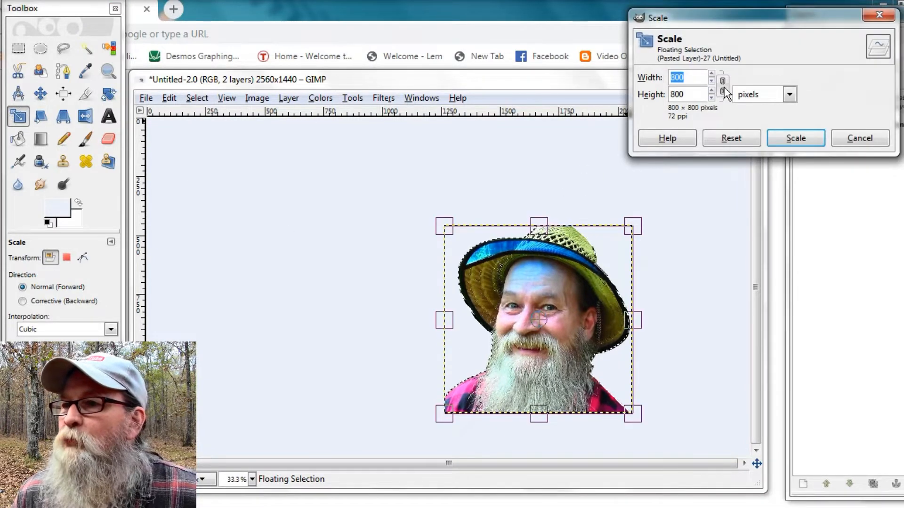
left_click_drag(640, 416, 583, 363)
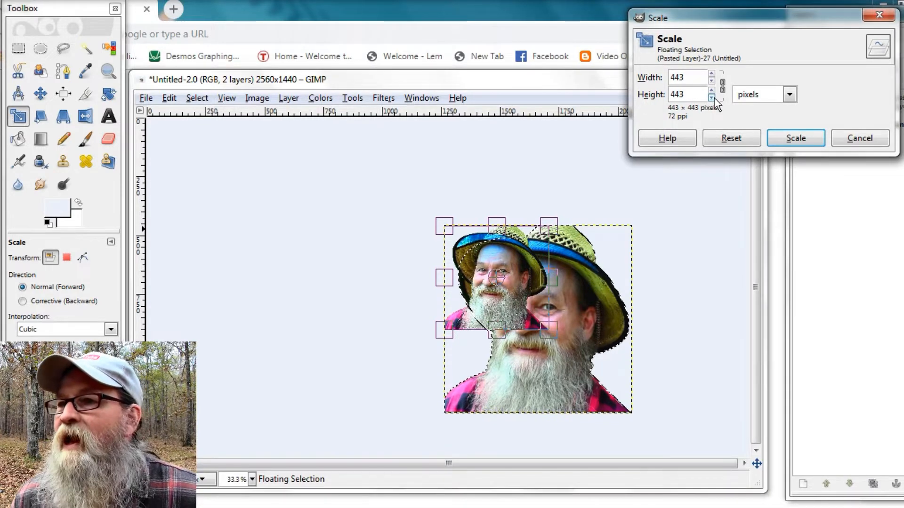
left_click(794, 138)
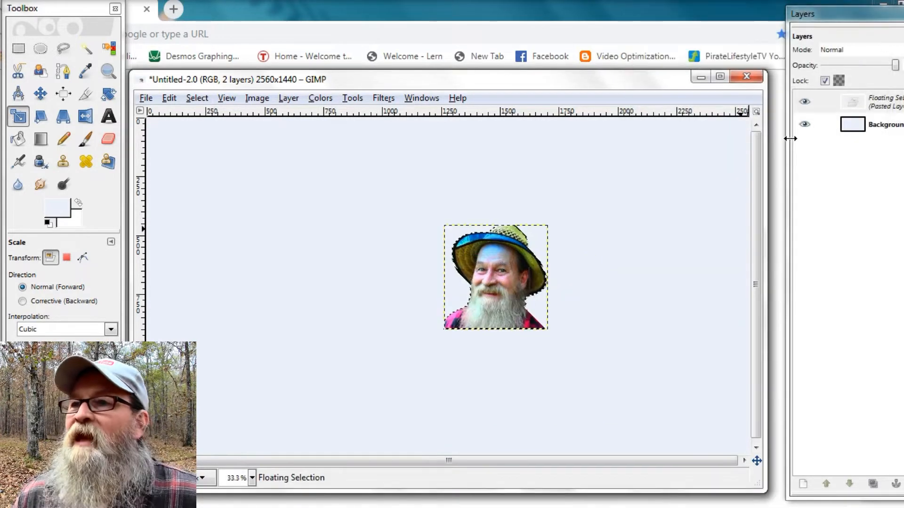
left_click(169, 98)
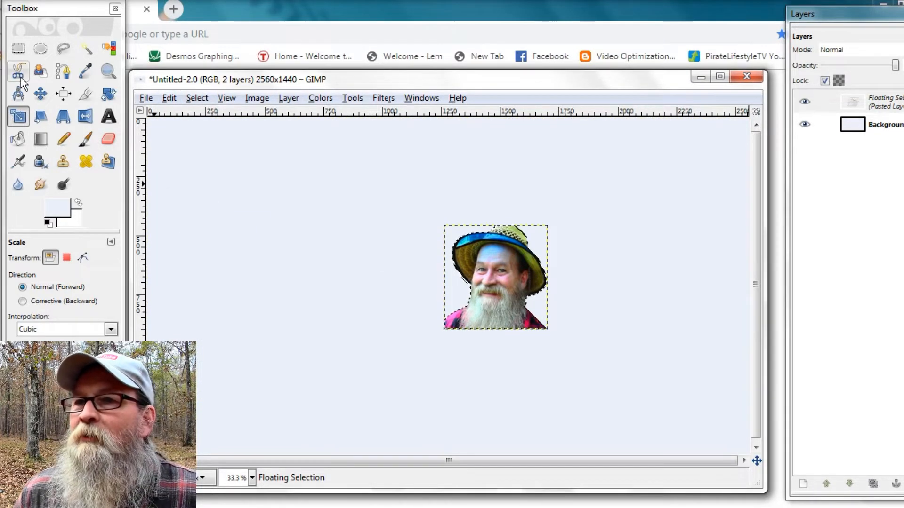
left_click(39, 93)
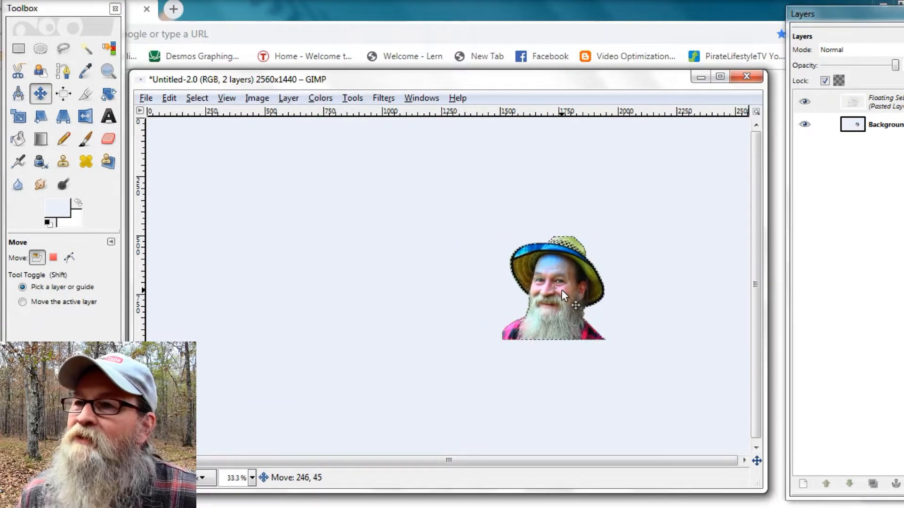
left_click(169, 97)
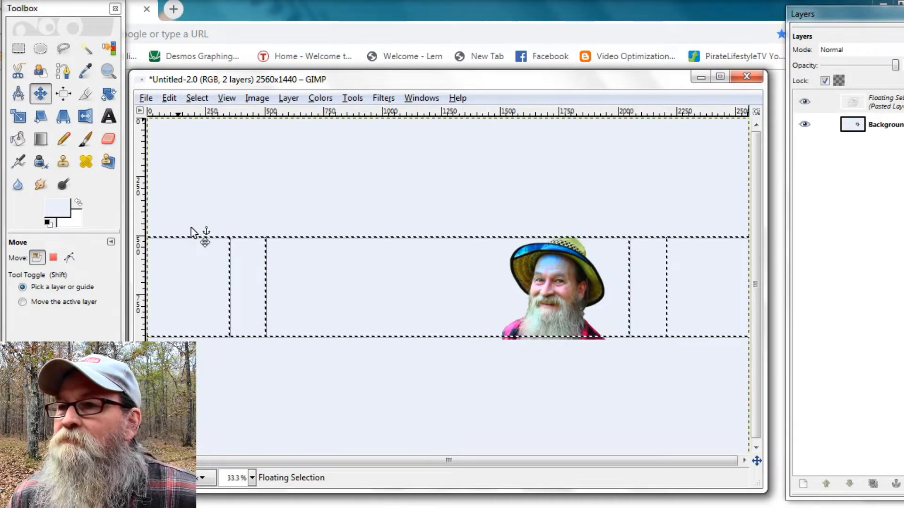
Rescale the portrait down to 430×430 pixels
left_click(108, 71)
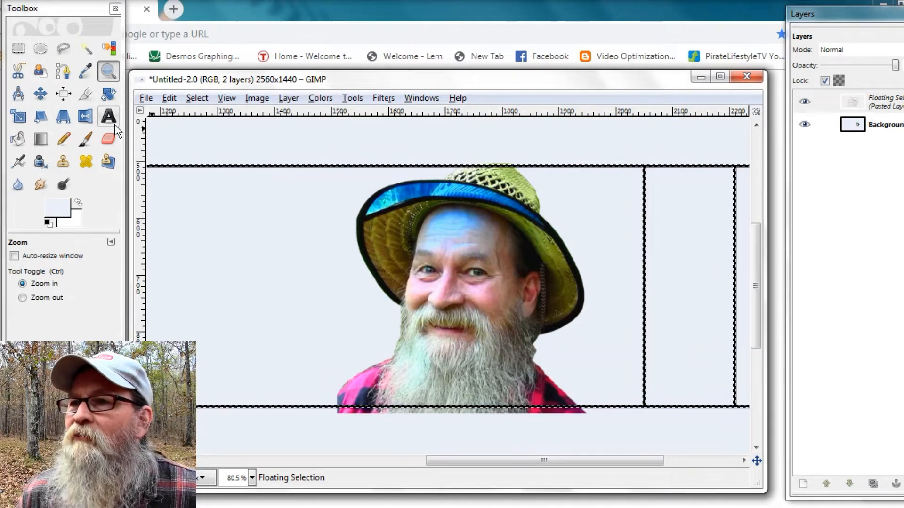
left_click(169, 98)
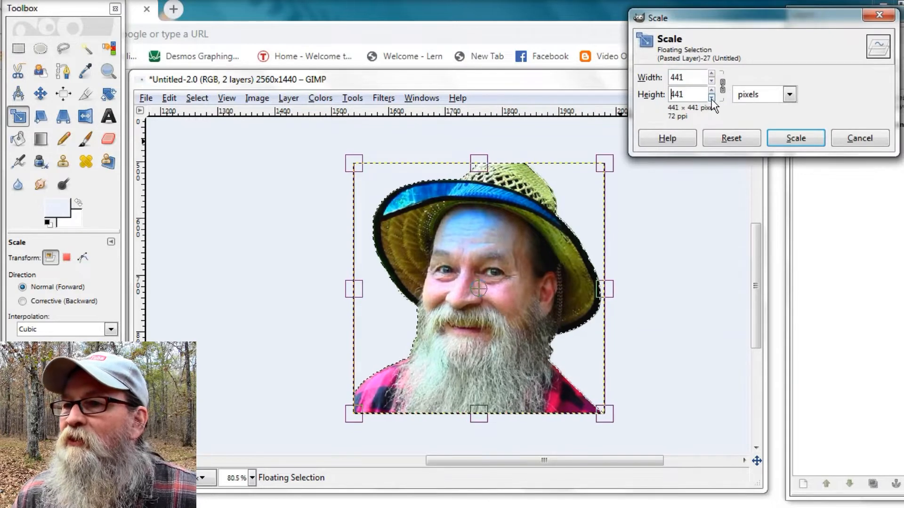
left_click(711, 97)
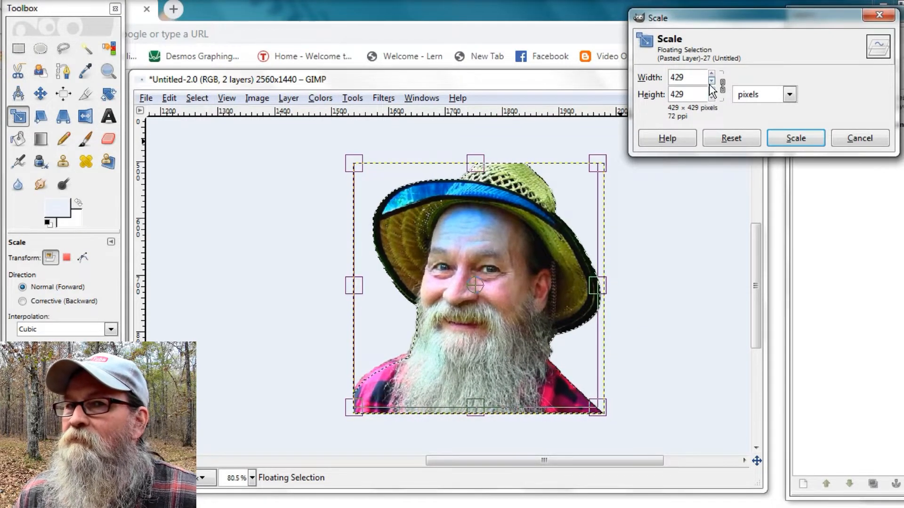
left_click(794, 138)
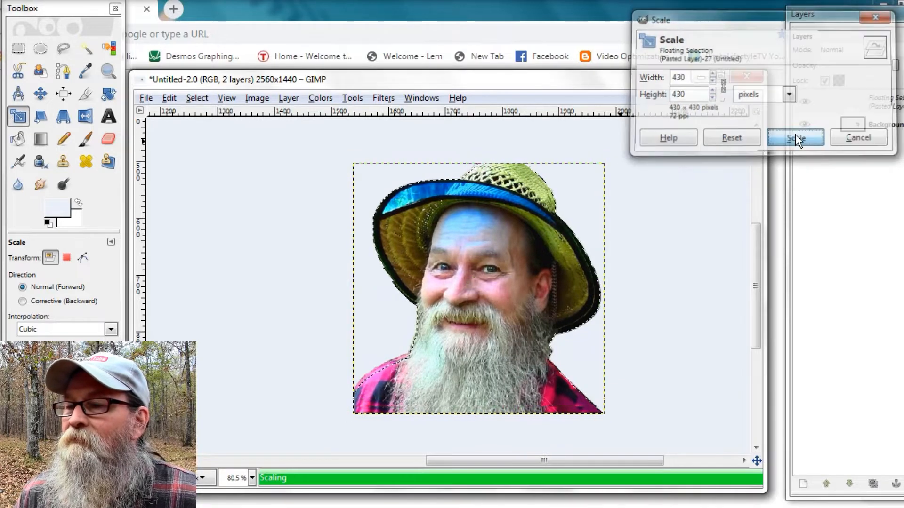
left_click(169, 97)
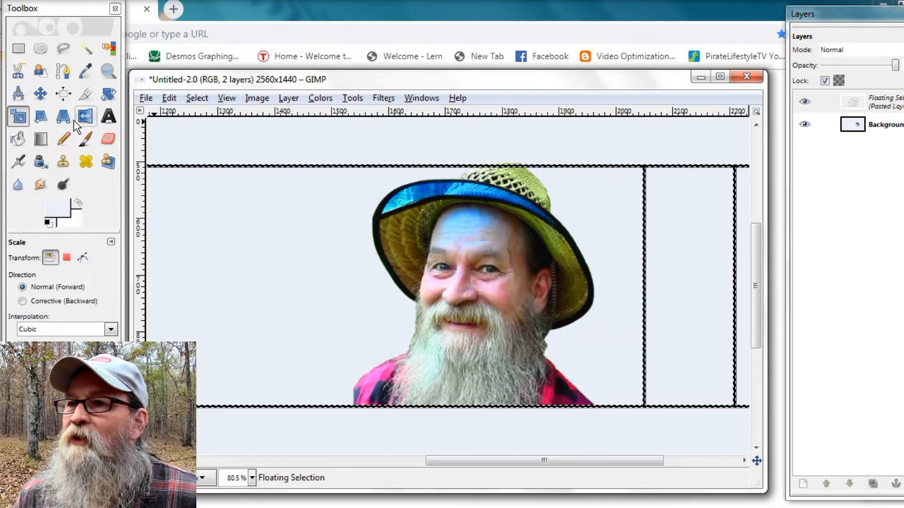
Drag the portrait progressively further right of centre
left_click(169, 98)
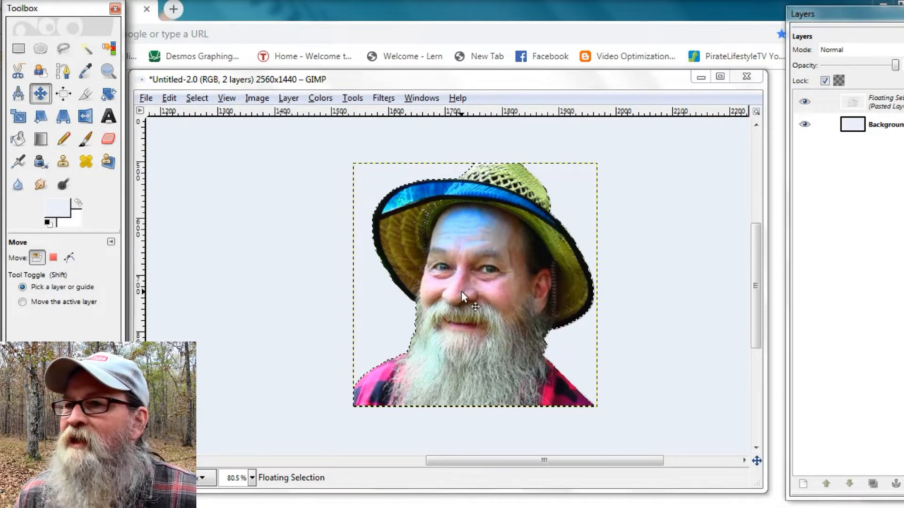
left_click_drag(464, 297, 475, 298)
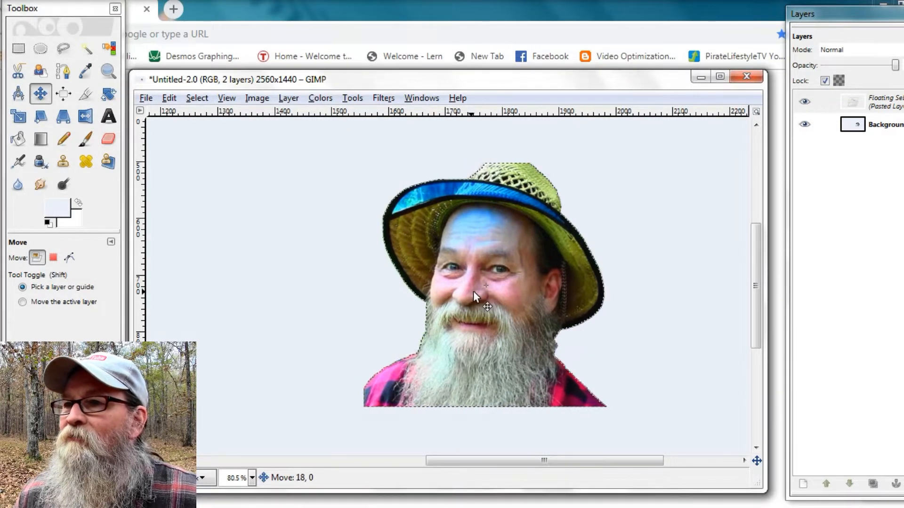
left_click_drag(473, 294, 486, 296)
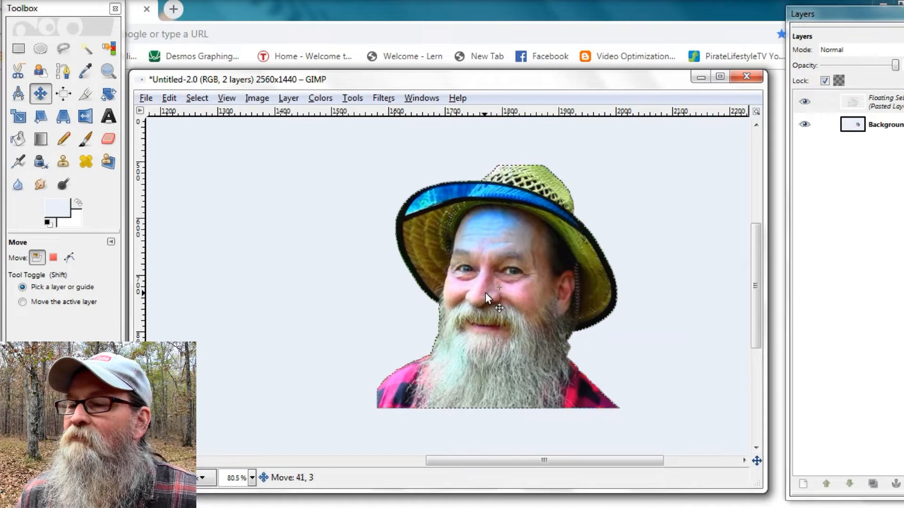
left_click_drag(498, 297, 516, 297)
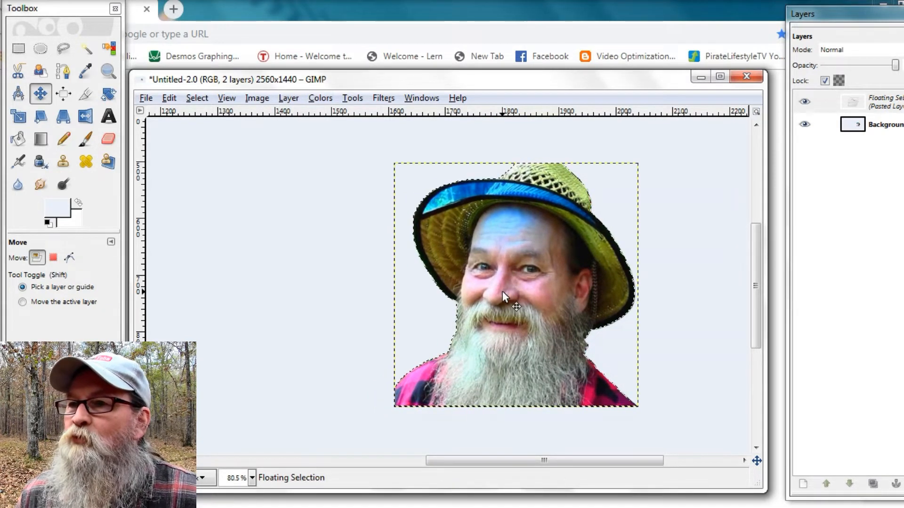
left_click(169, 97)
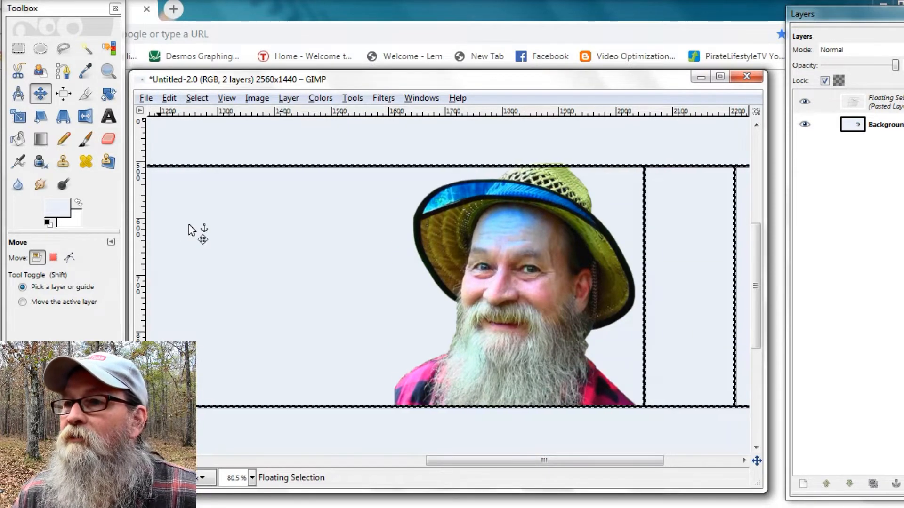
mouse_move(642, 236)
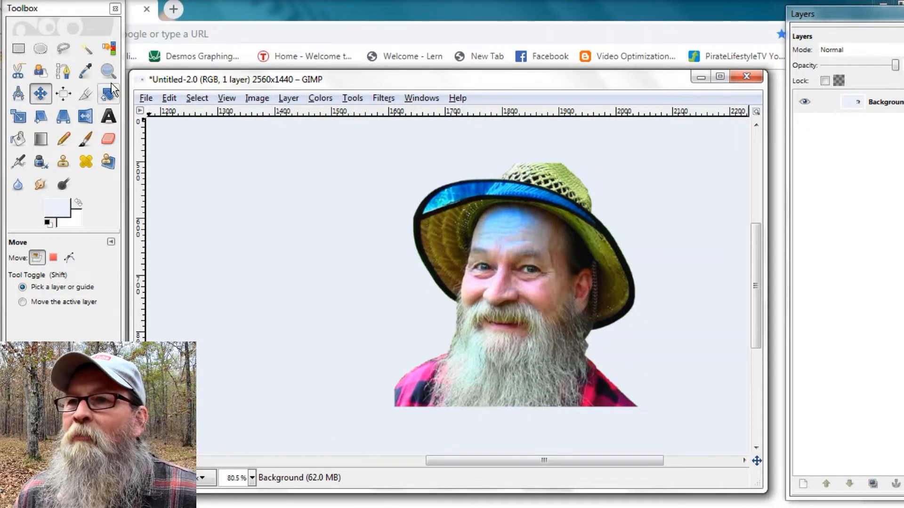
left_click(108, 71)
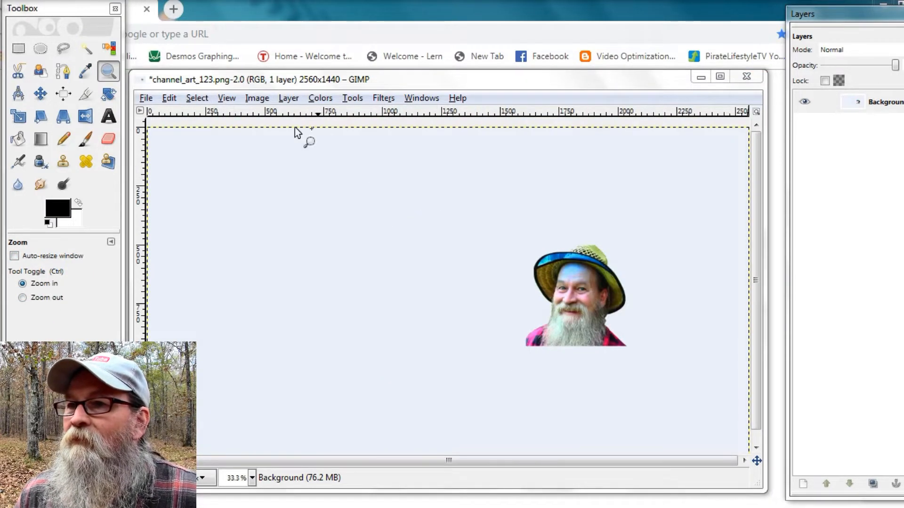
left_click(169, 98)
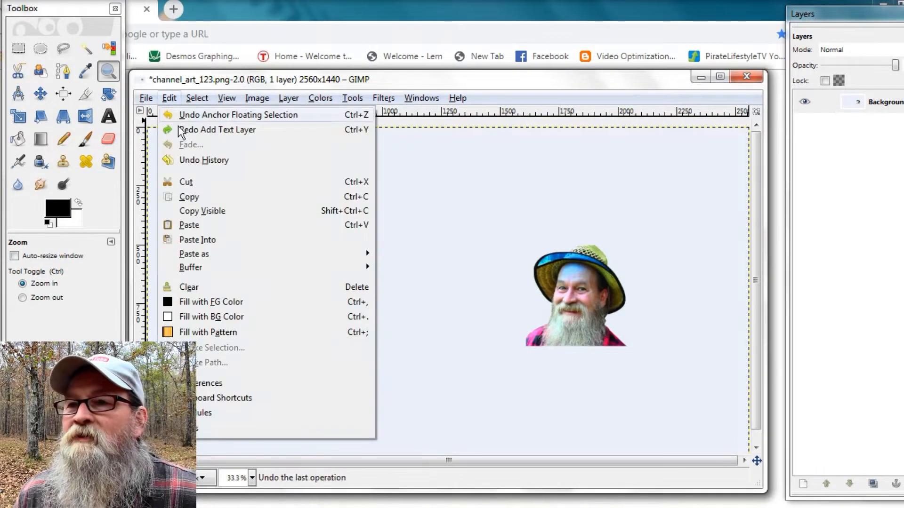
mouse_move(188, 225)
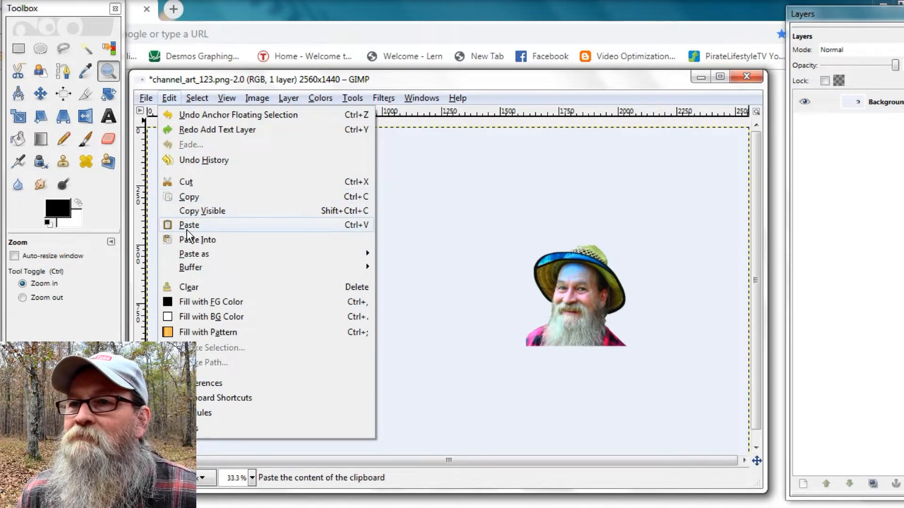
left_click(188, 225)
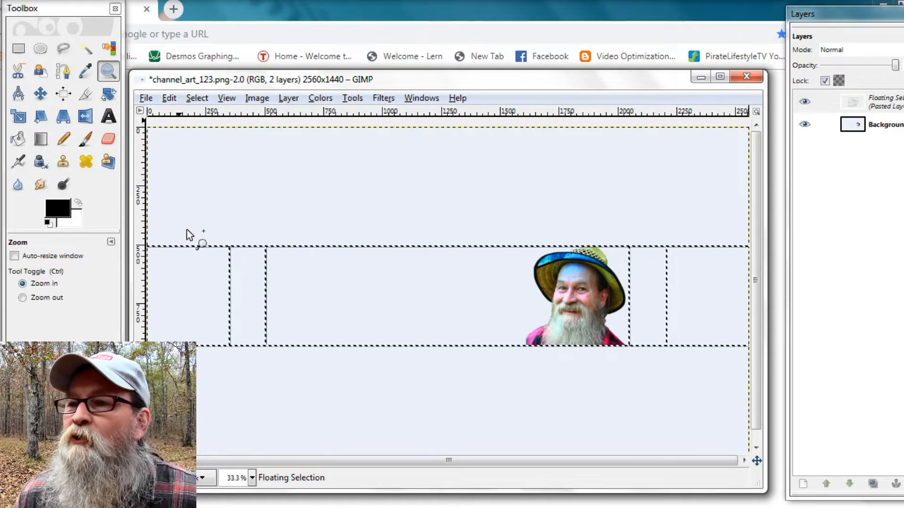
mouse_move(377, 271)
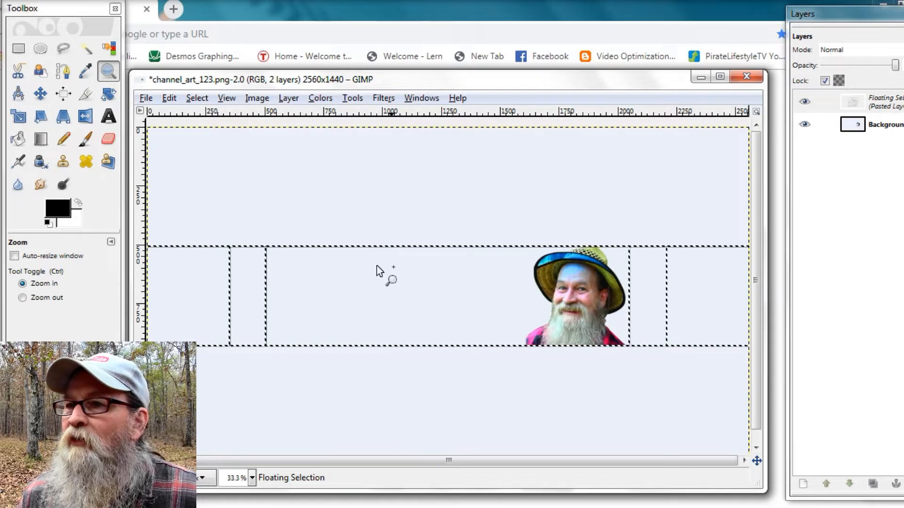
left_click(169, 98)
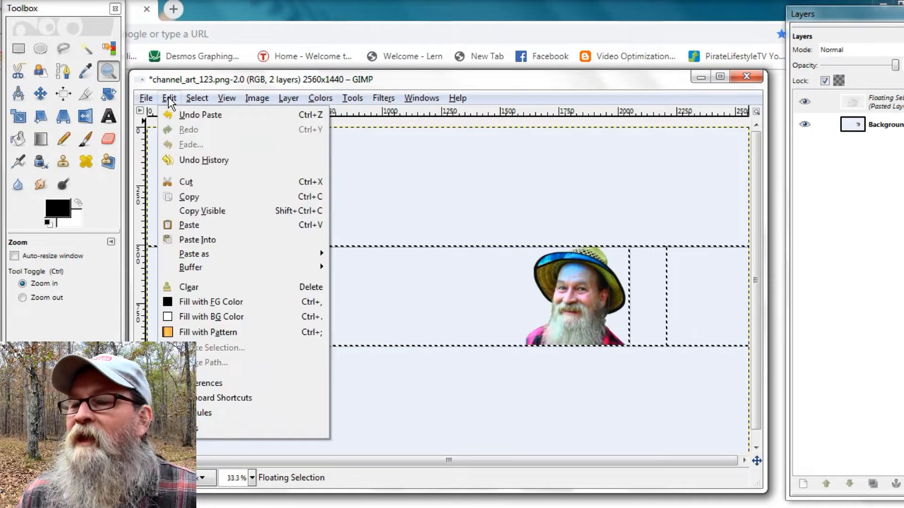
mouse_move(200, 115)
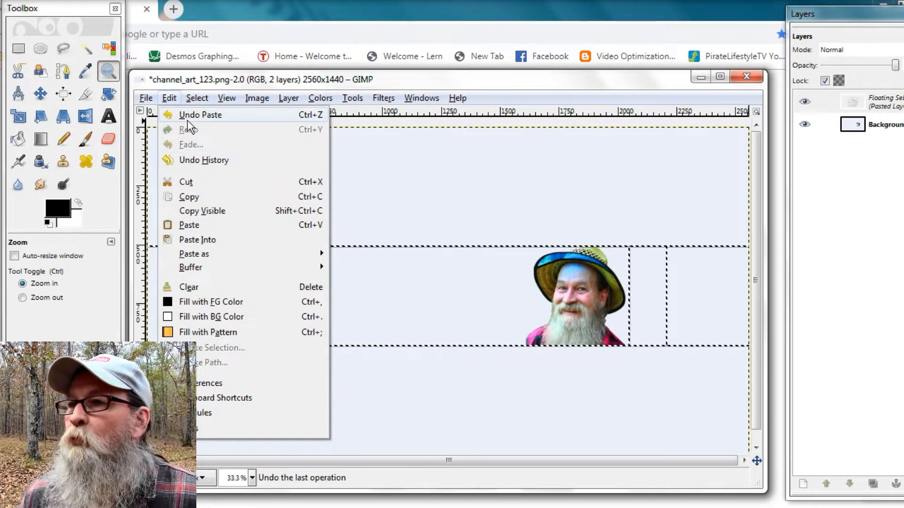
left_click(200, 114)
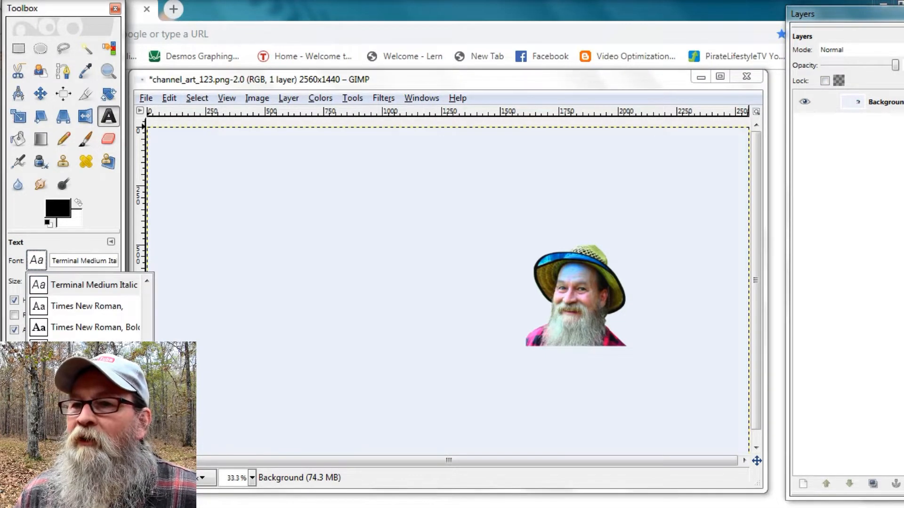
Type the bold title 'Free Range Rob' and move it closer to the portrait
scroll("down", 3)
type("Free R")
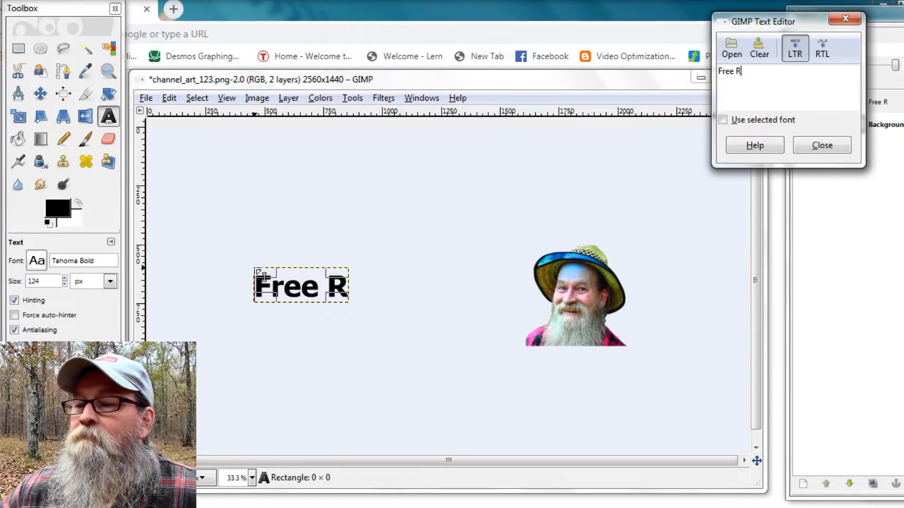
type("ange R")
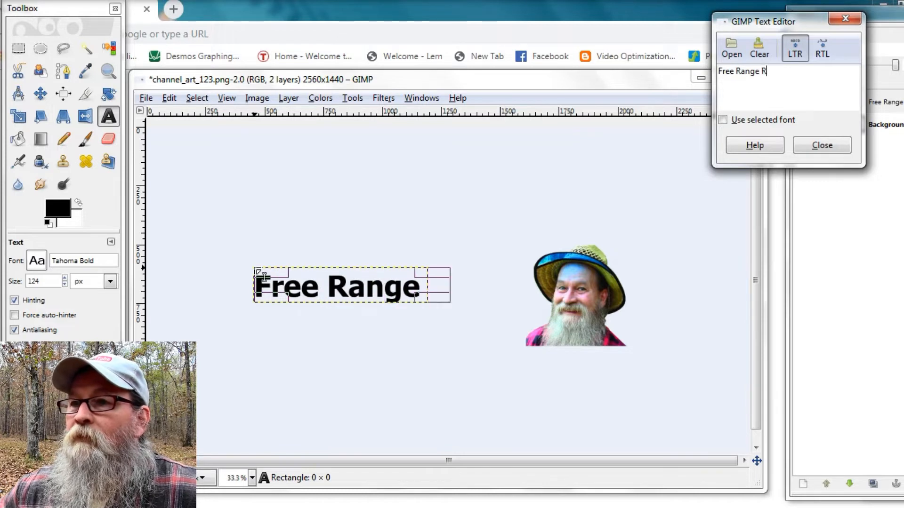
type("ob")
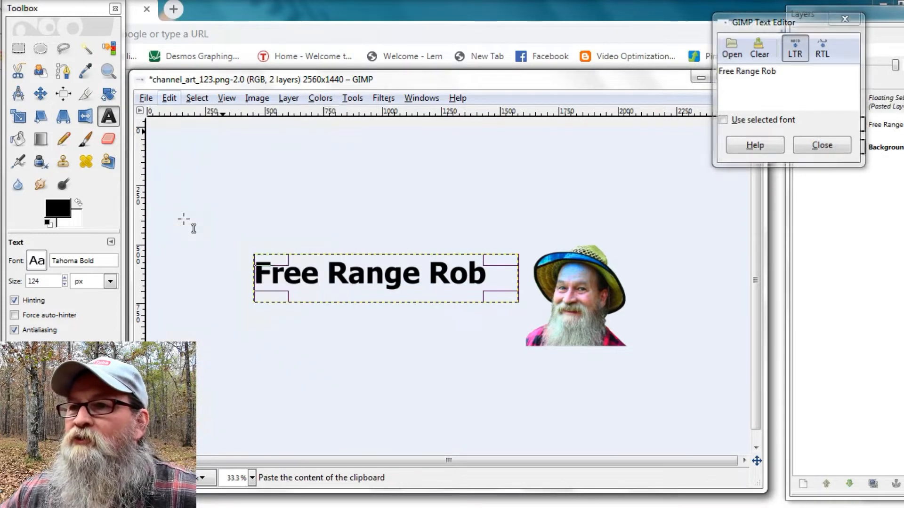
left_click(821, 145)
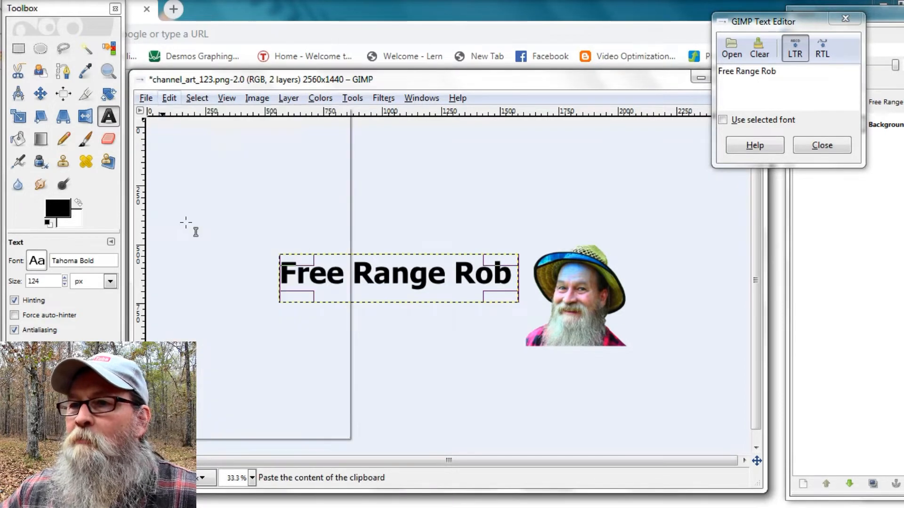
left_click(821, 145)
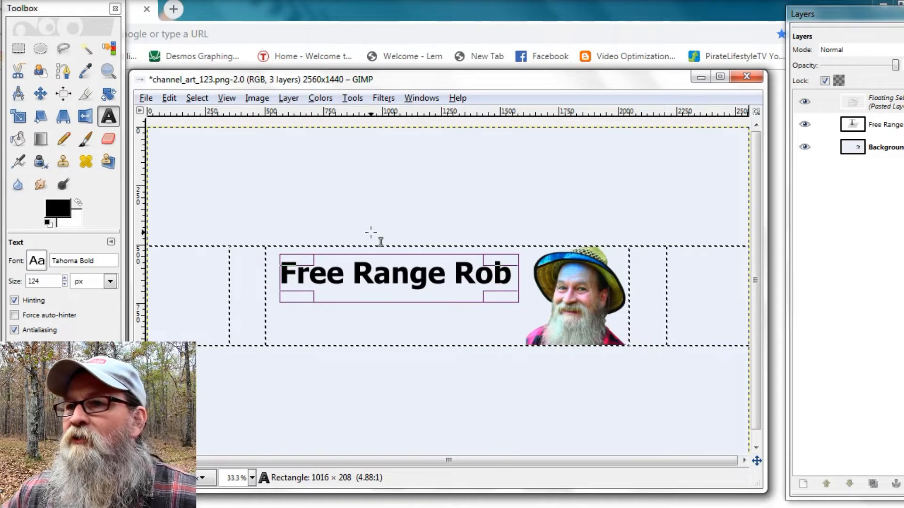
Briefly try Terminal Medium Italic on the title, keeping it in bold Tahoma
left_click(169, 98)
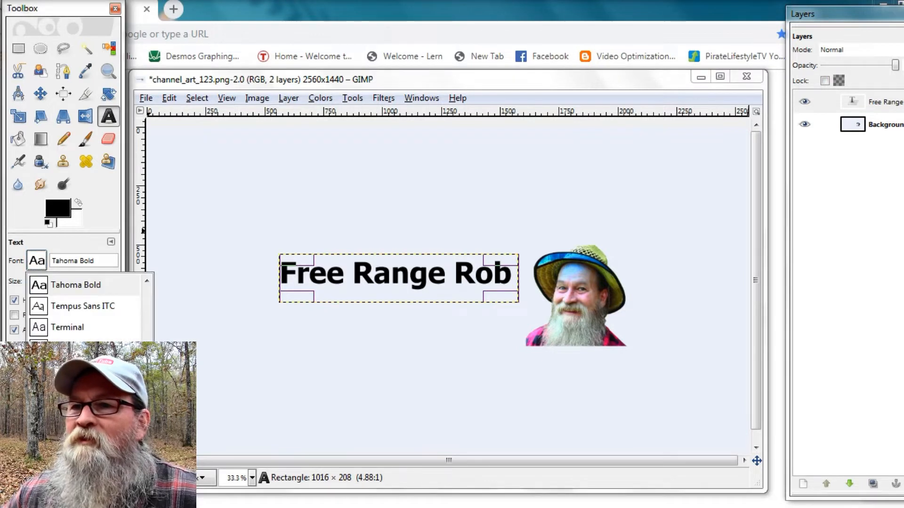
left_click(67, 328)
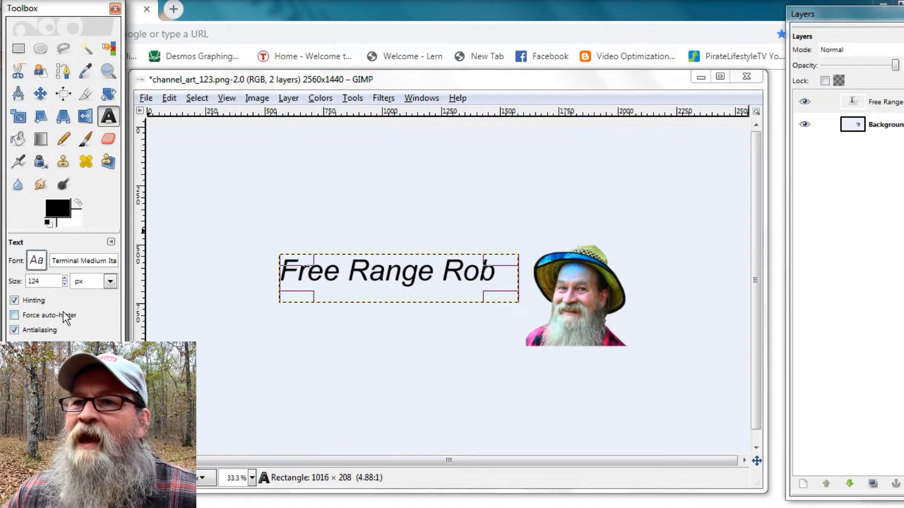
left_click(14, 315)
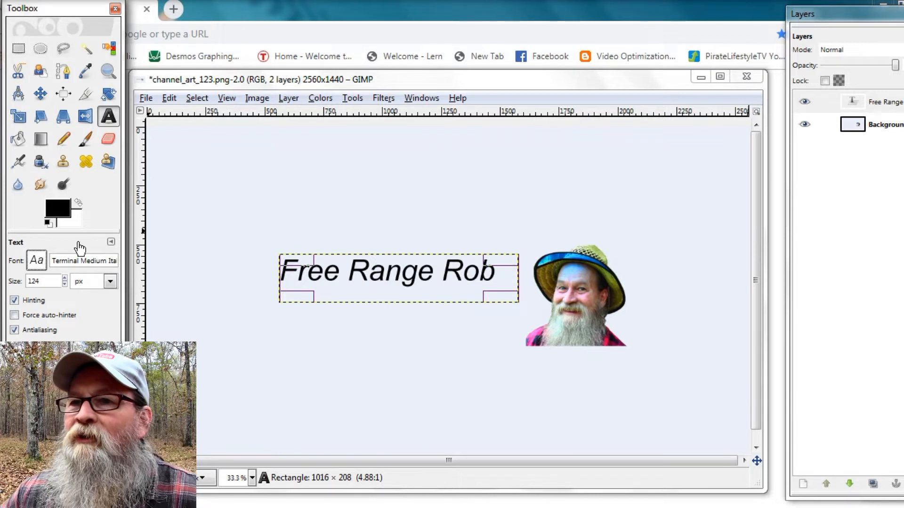
left_click(36, 259)
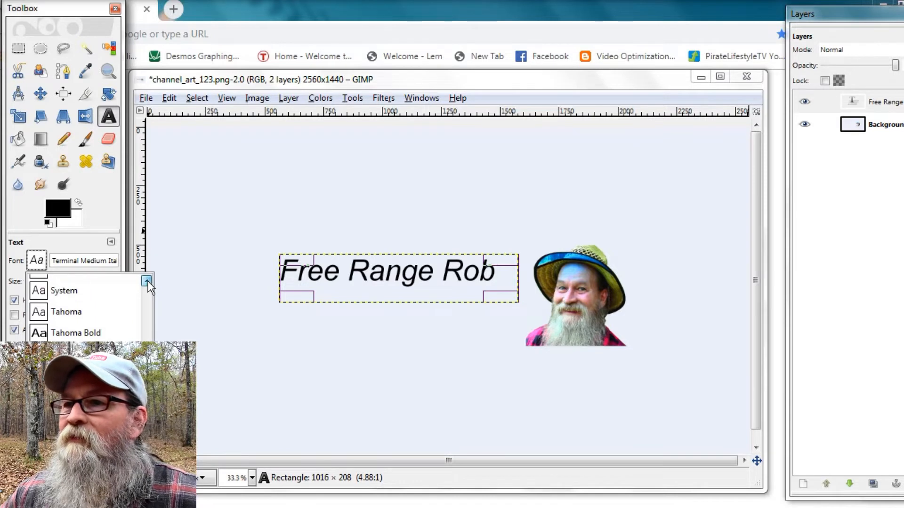
left_click(75, 333)
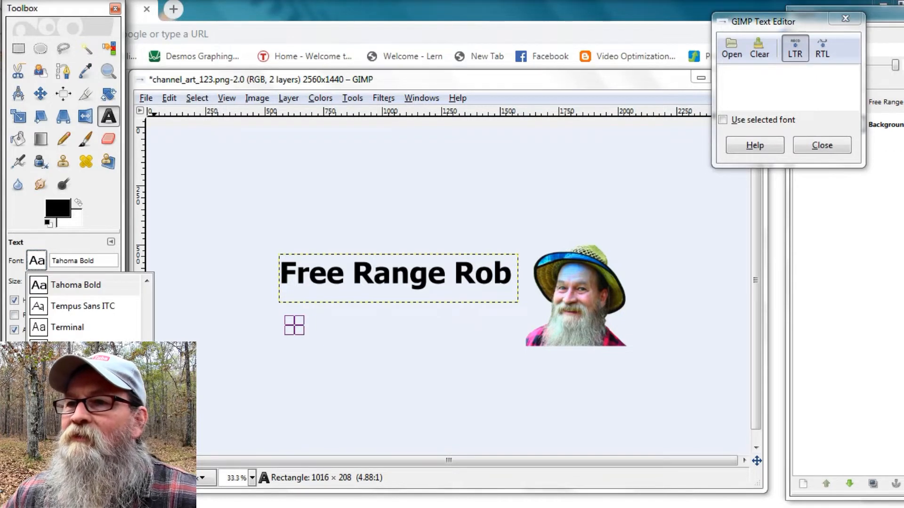
Choose Terminal Medium Italic with a slightly smaller size for the new text
left_click(67, 328)
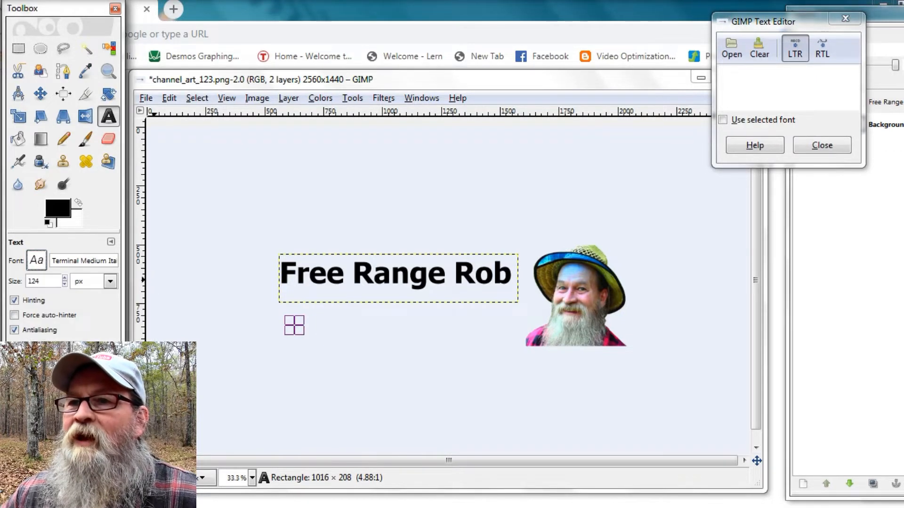
left_click(64, 285)
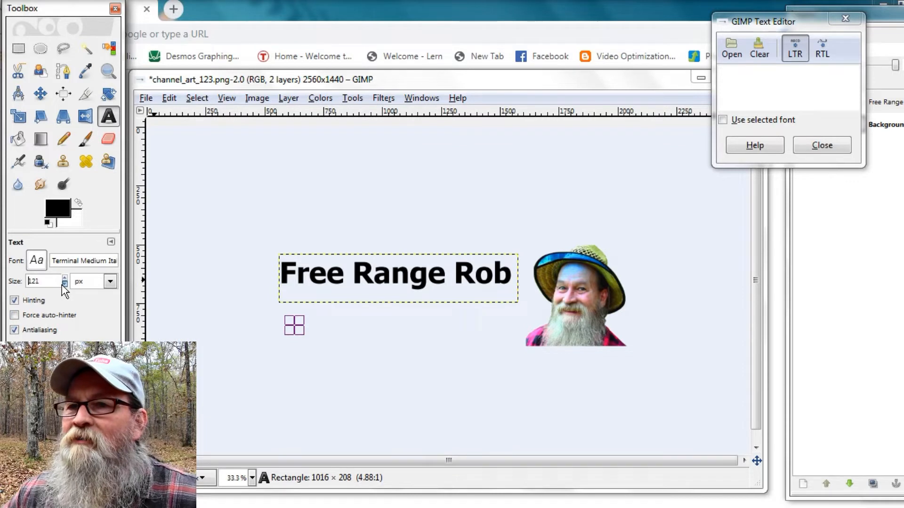
left_click(63, 284)
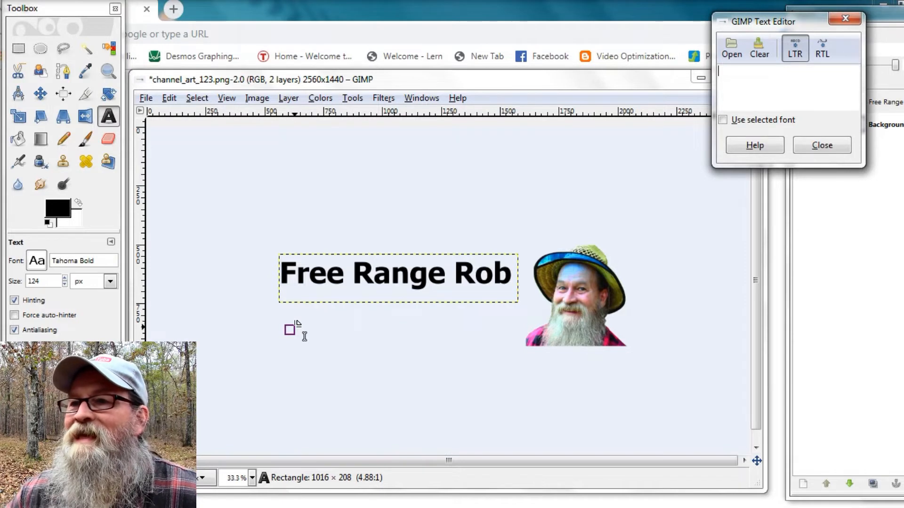
Type 'Living the Dream' in Terminal Medium Italic, reduced to 116 px
type("Living")
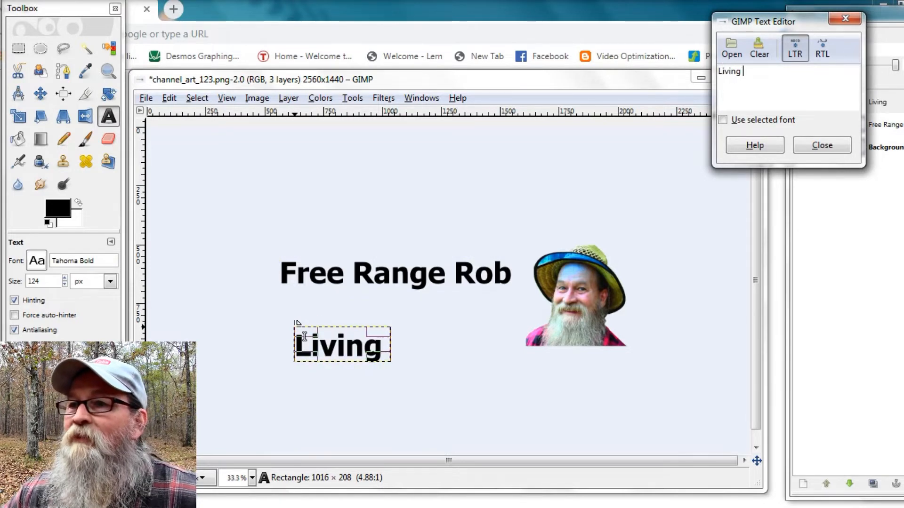
type("the D")
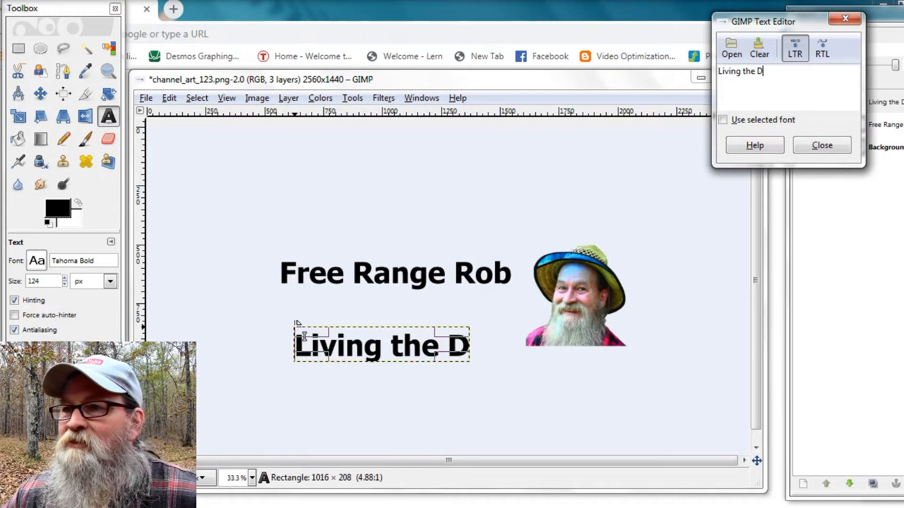
type("ream")
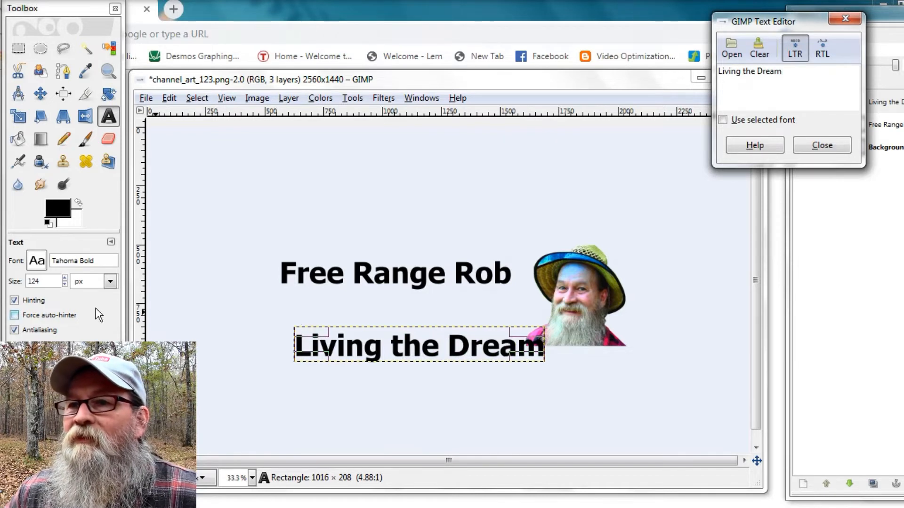
left_click(36, 260)
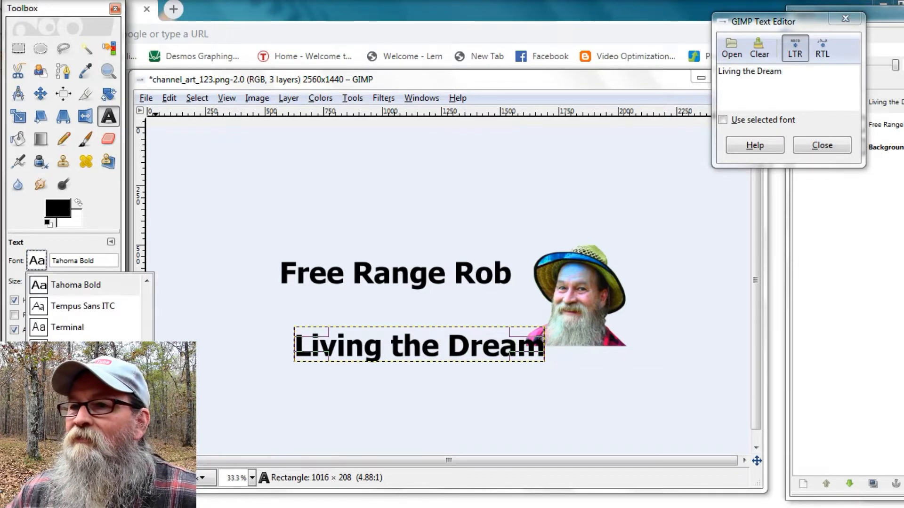
left_click(67, 328)
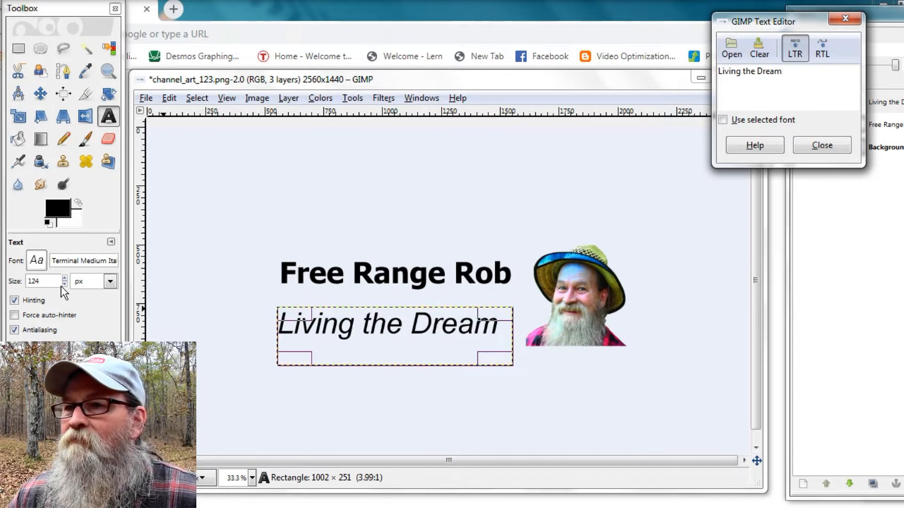
left_click(64, 285)
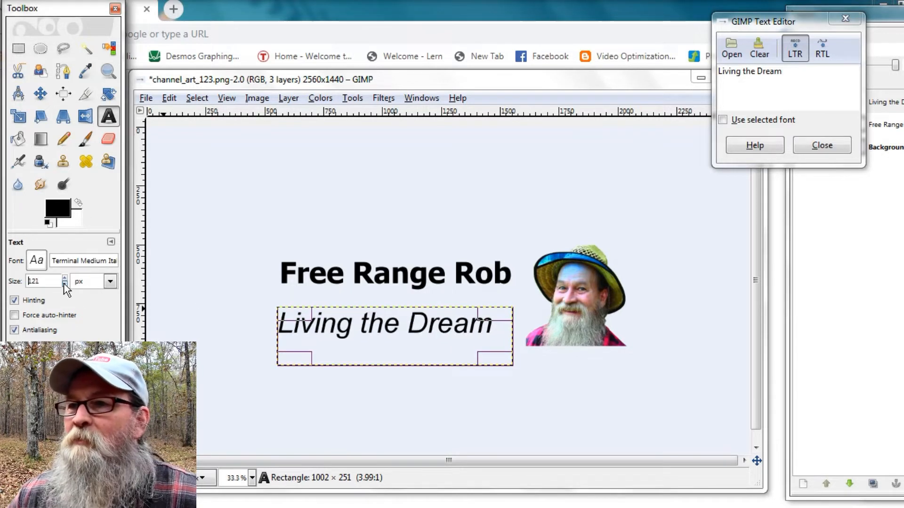
left_click(64, 285)
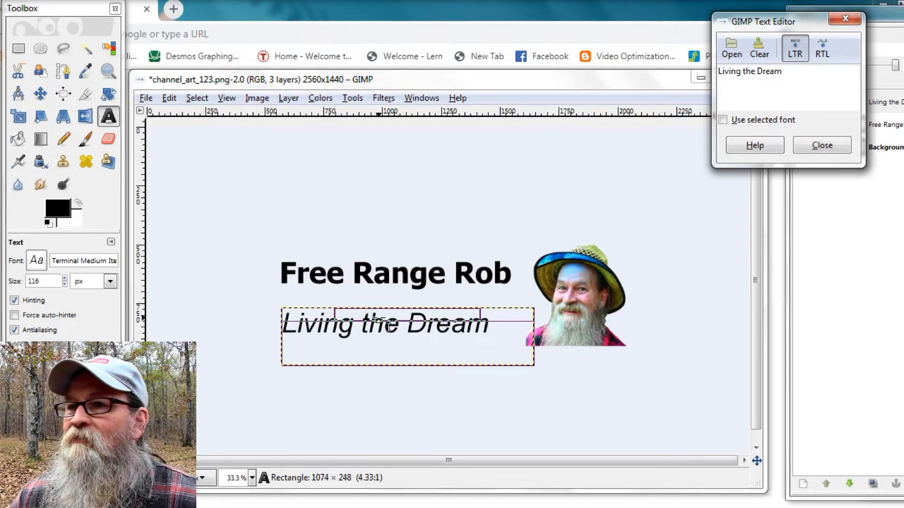
left_click(169, 97)
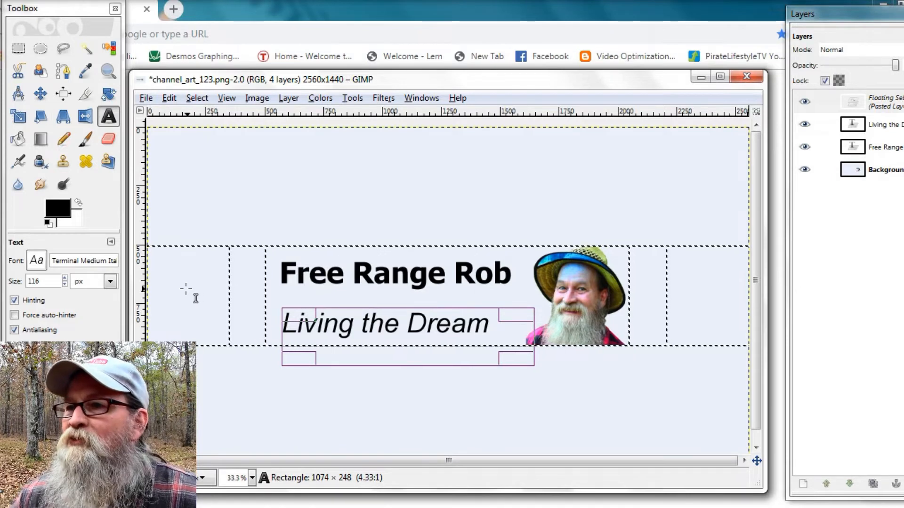
mouse_move(216, 300)
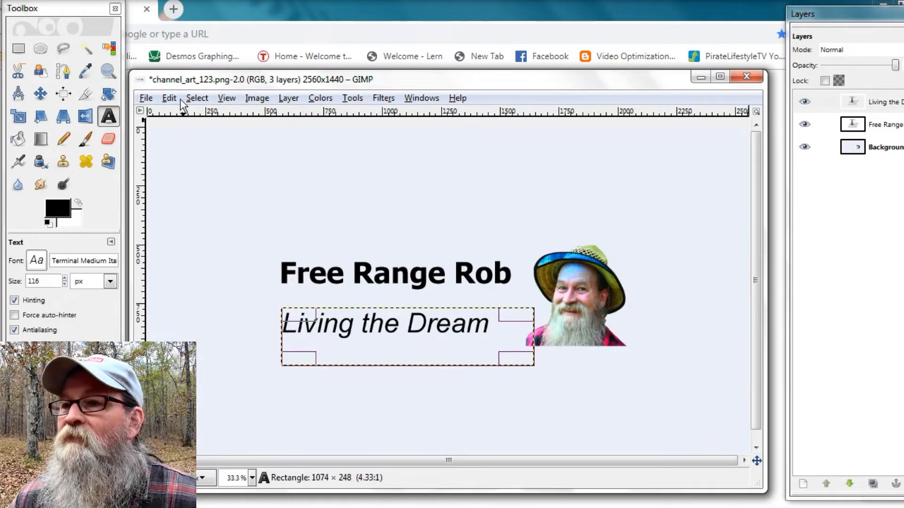
Overwrite channel_art_123.png, exporting with visible layers merged
left_click(146, 98)
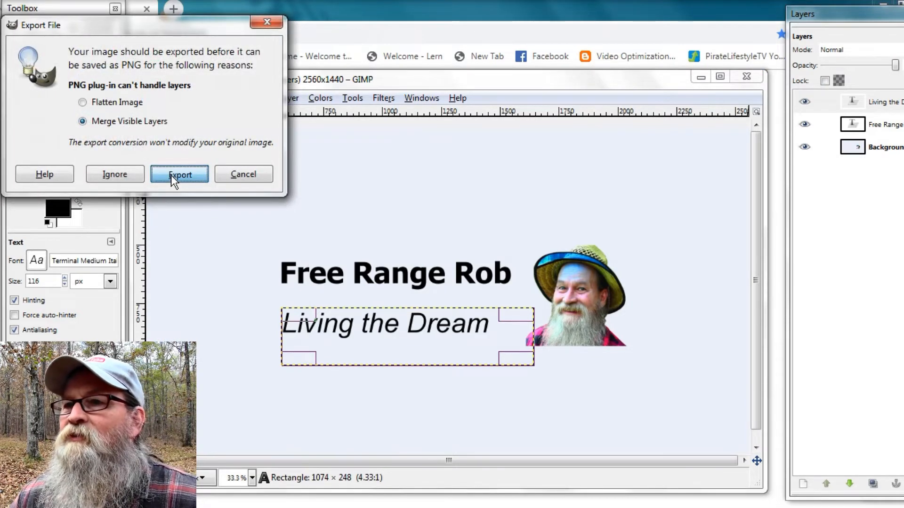
left_click(180, 174)
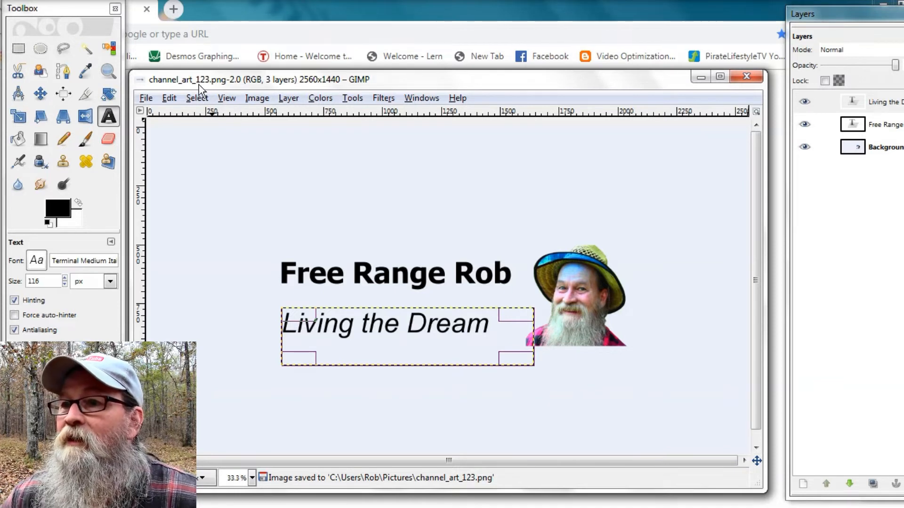
mouse_move(568, 130)
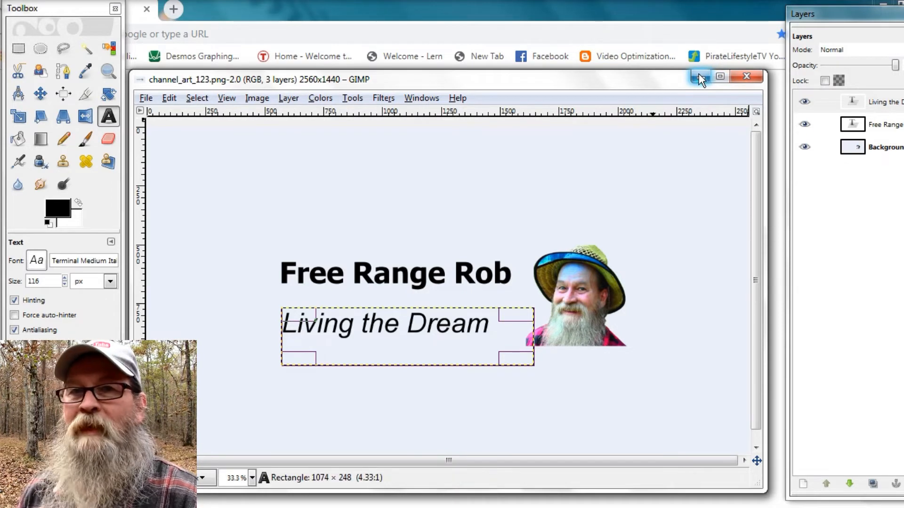
Minimize GIMP and open the channel banner's channel art editor in YouTube Studio
left_click(699, 77)
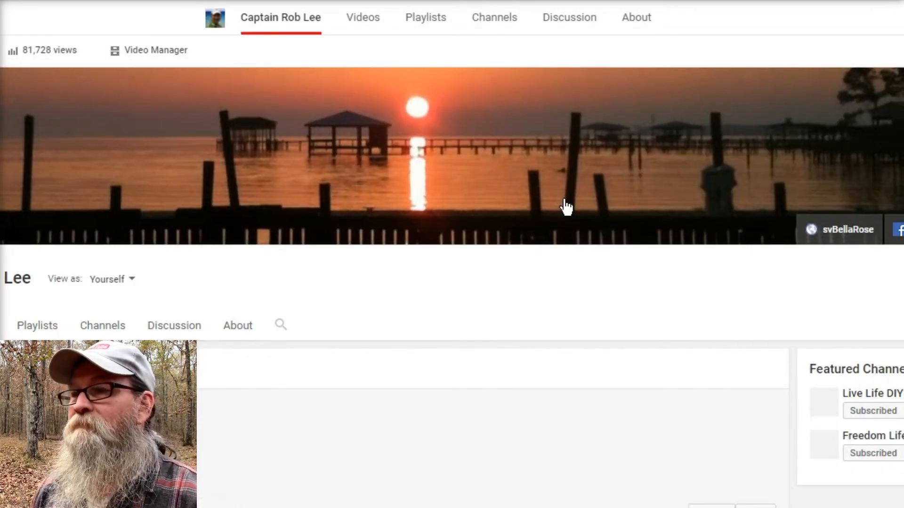
scroll("down", 3)
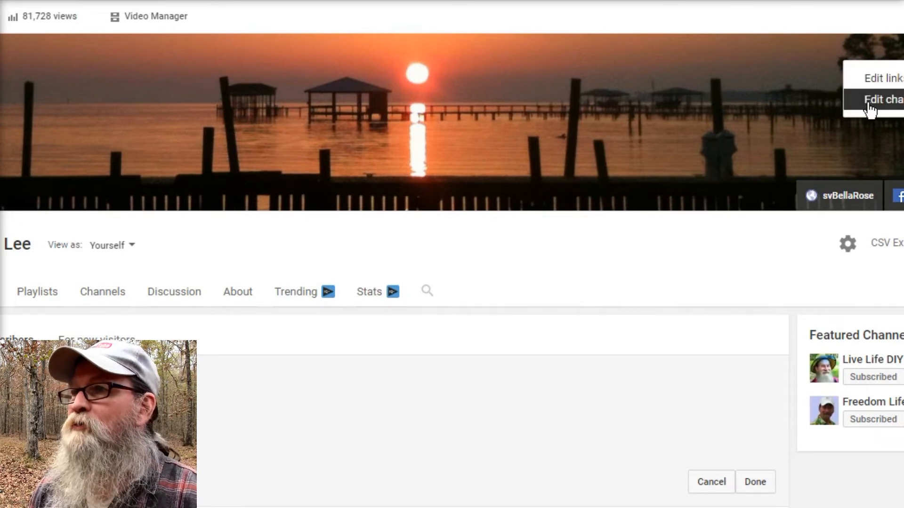
left_click(881, 100)
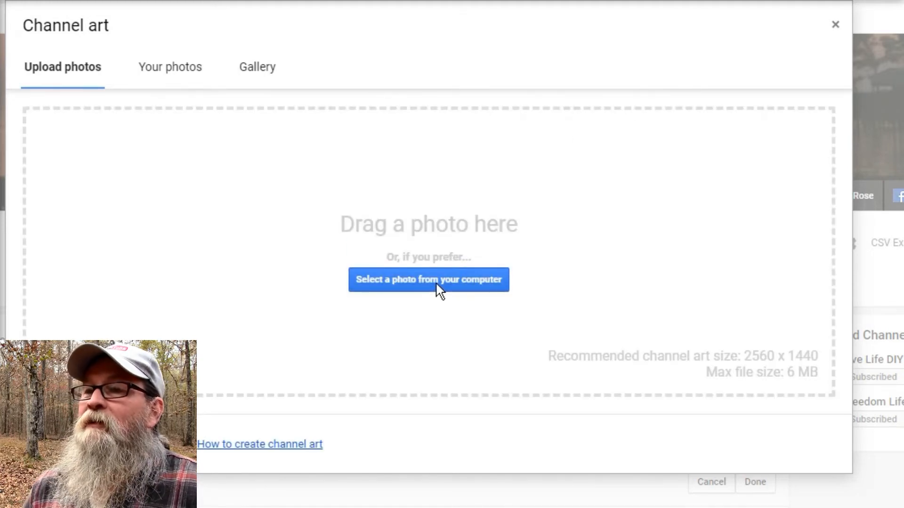
Upload channel_art_123.png from the computer as the new channel art
left_click(428, 280)
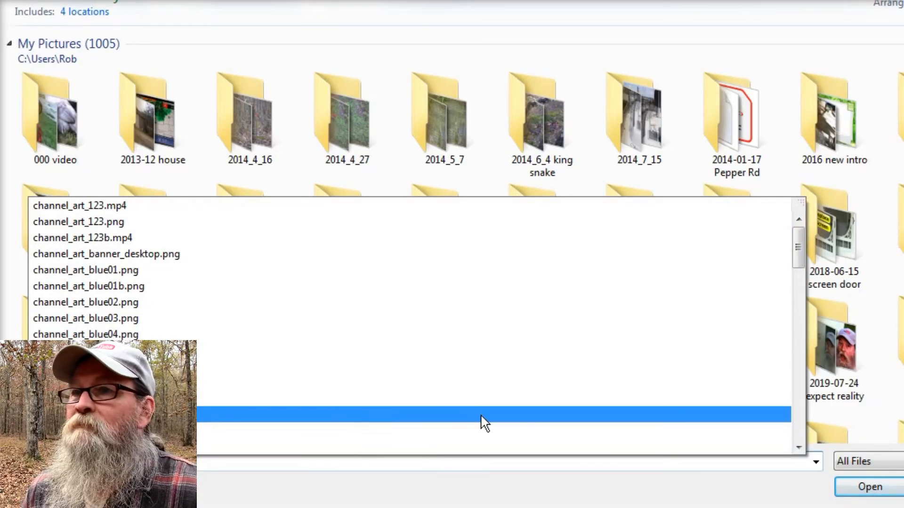
left_click(106, 254)
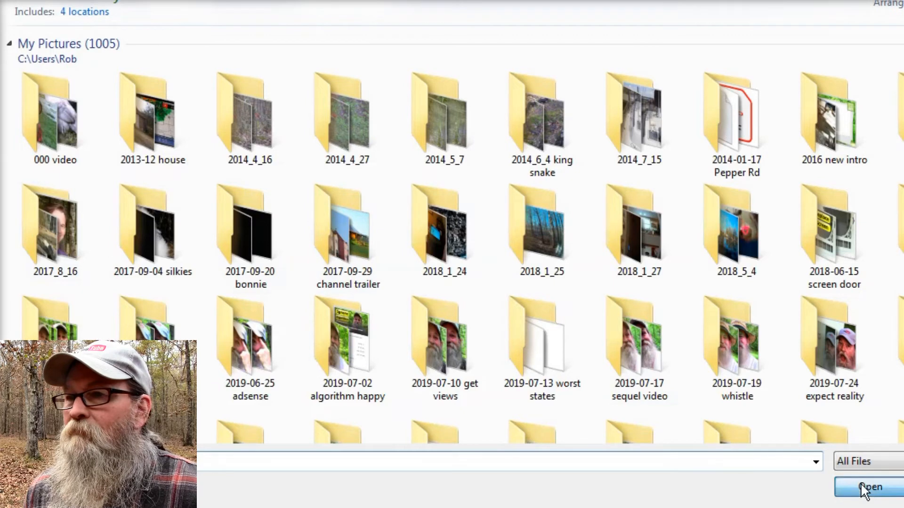
left_click(870, 488)
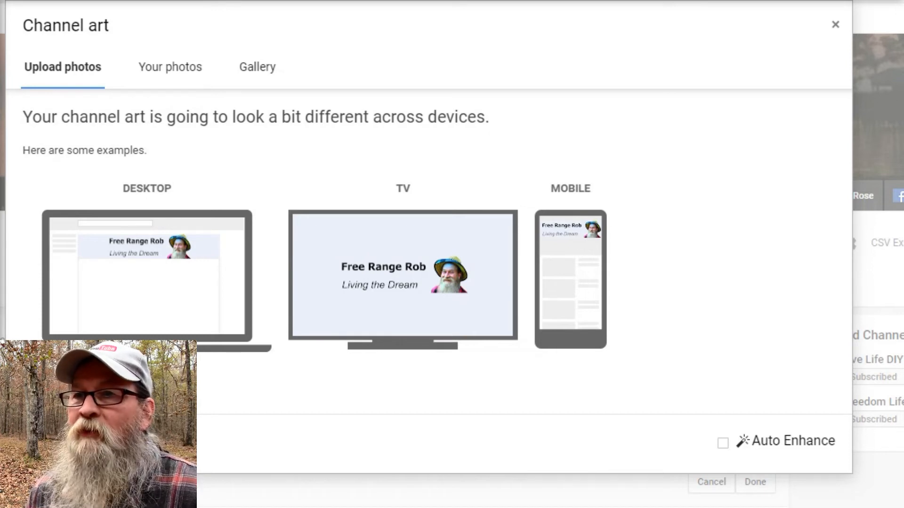
Confirm the uploaded Free Range Rob image in the Channel art dialog
left_click(755, 482)
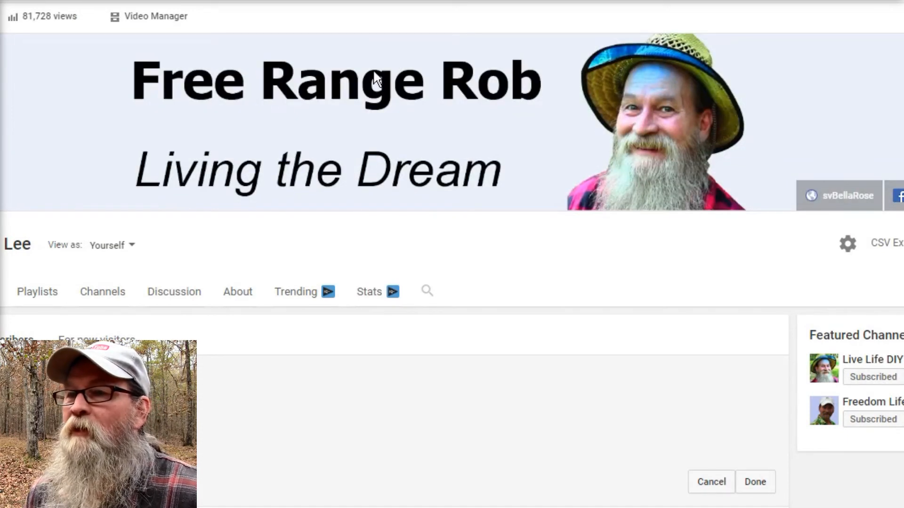
mouse_move(486, 196)
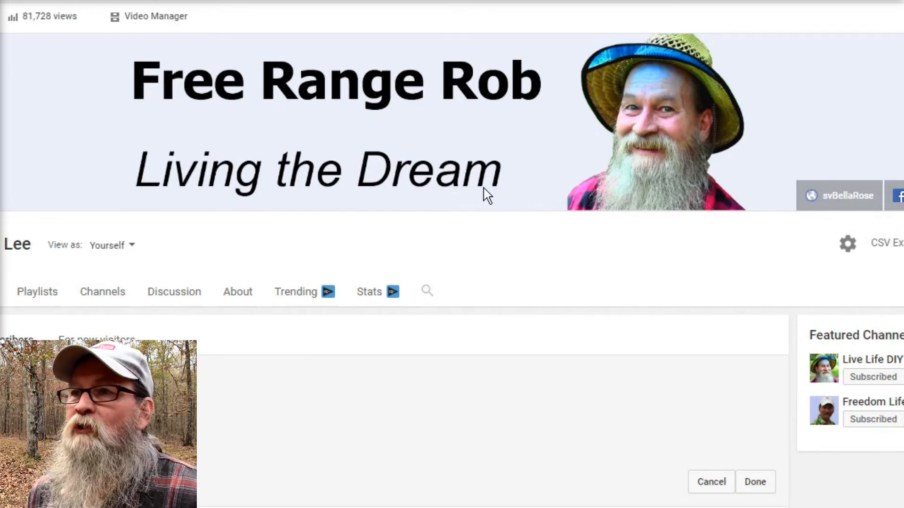
mouse_move(497, 267)
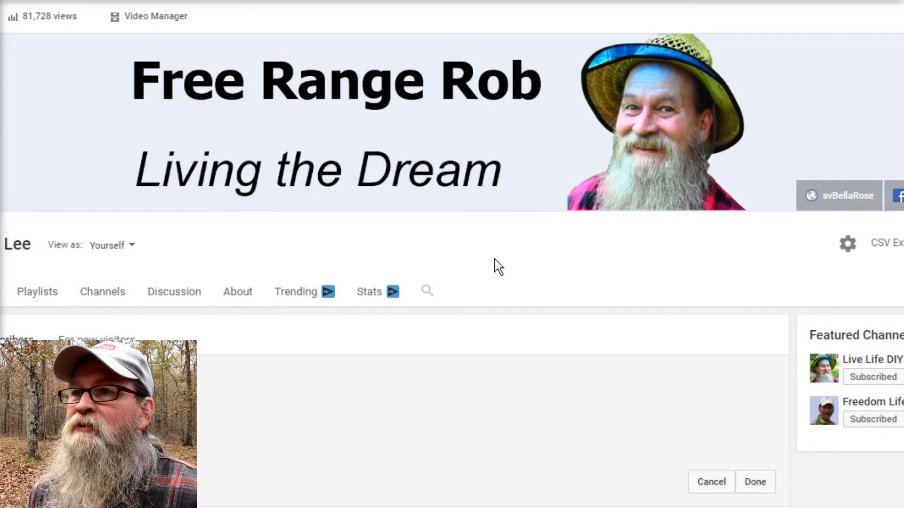
mouse_move(740, 51)
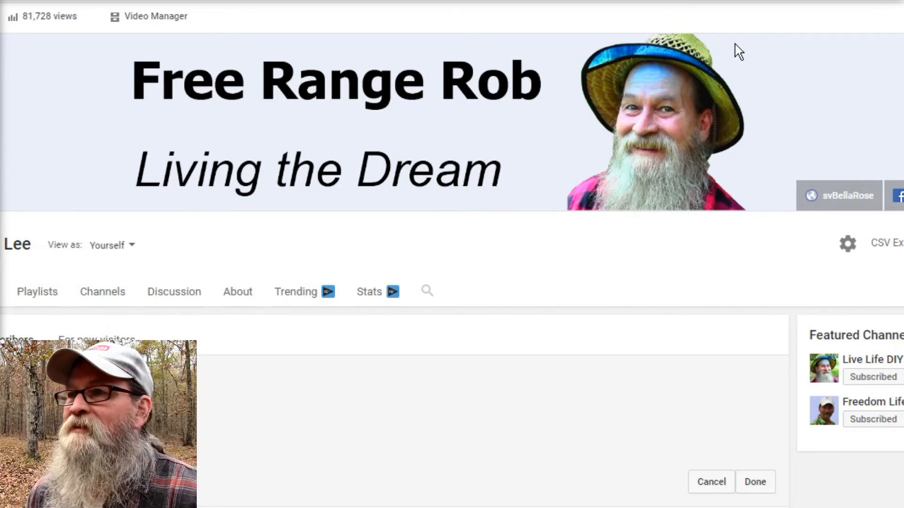
mouse_move(103, 72)
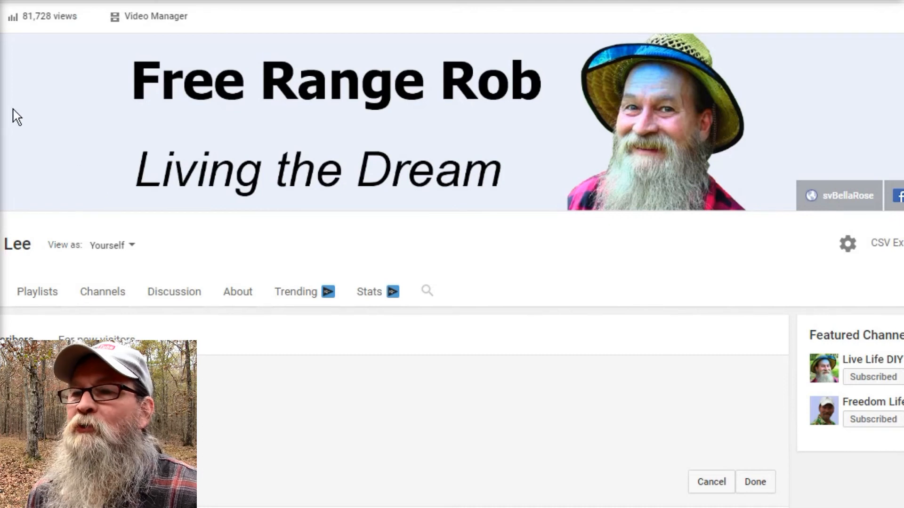
mouse_move(140, 204)
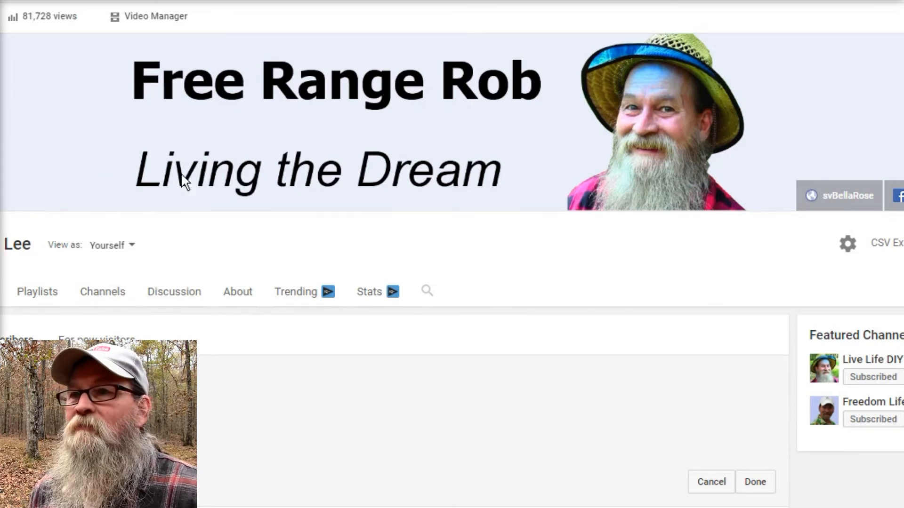
mouse_move(130, 305)
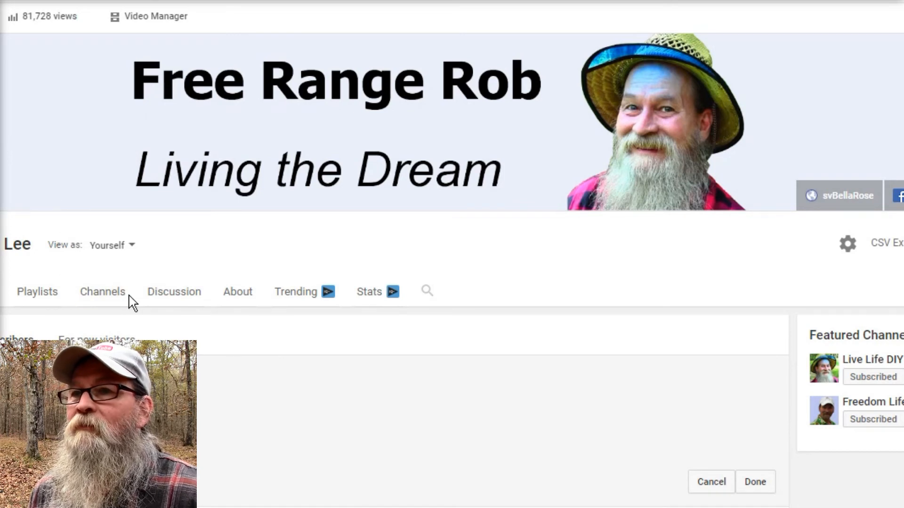
mouse_move(437, 182)
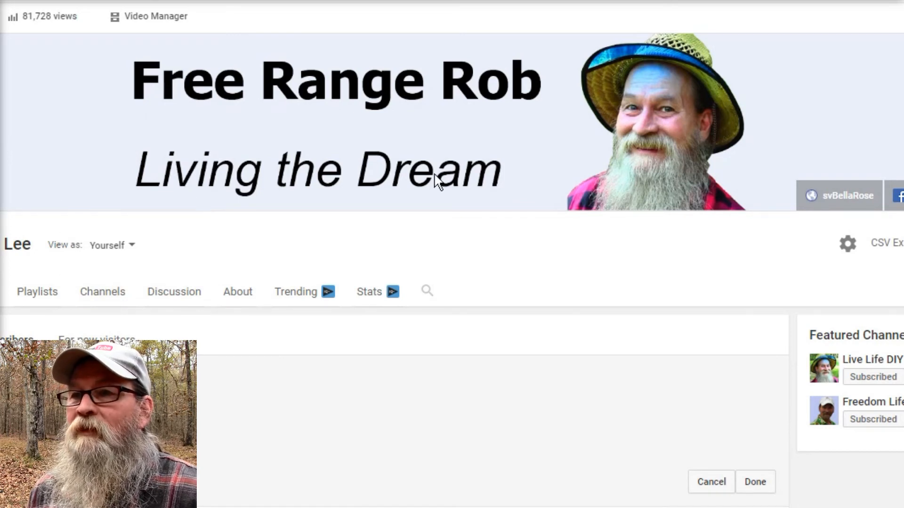
mouse_move(594, 128)
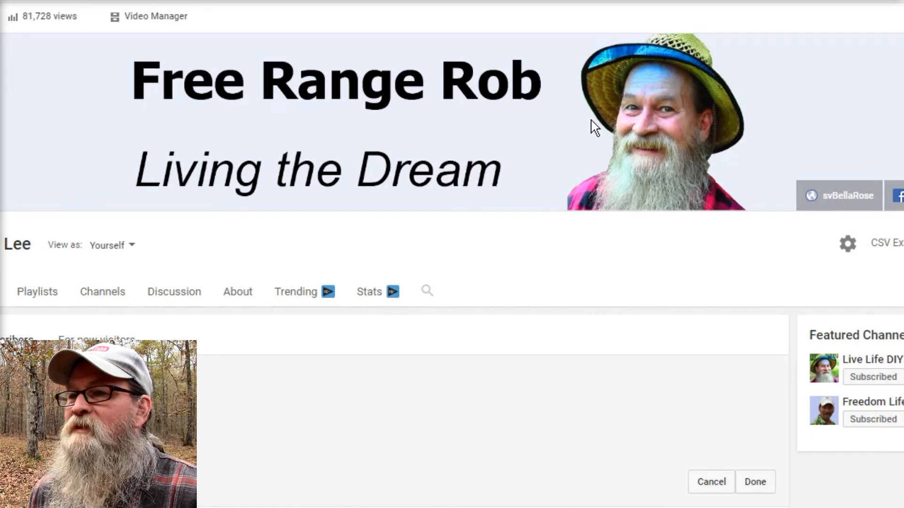